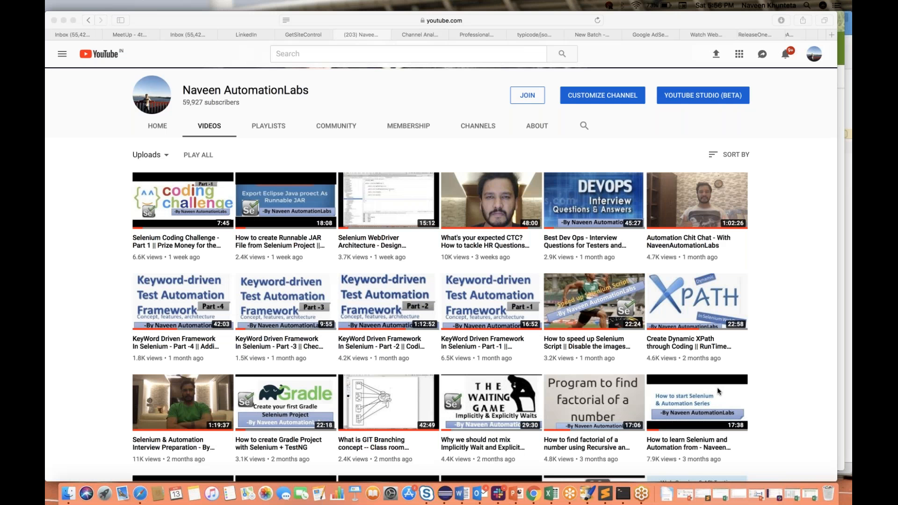
mouse_move(211, 493)
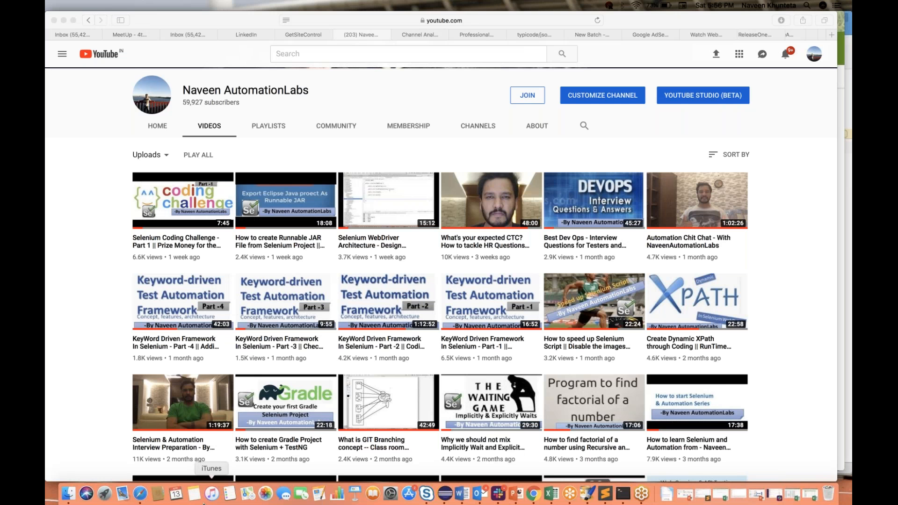
mouse_move(181, 248)
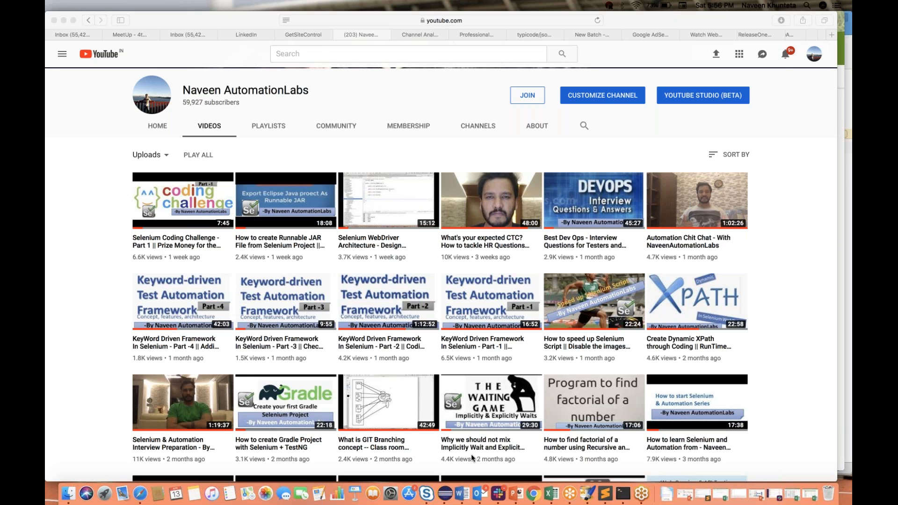
mouse_move(459, 492)
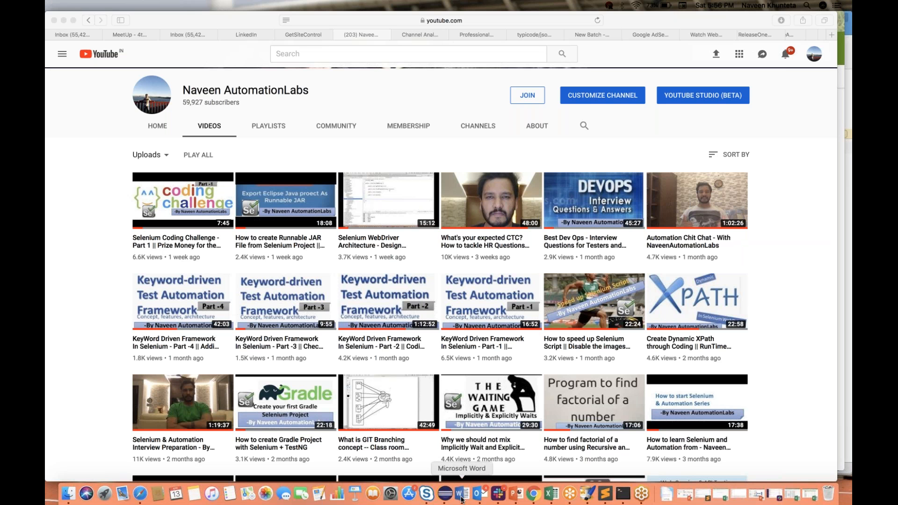
Step: Bring the Selenium Coding Assignment forward and point at the 500-mark total repeatedly
click(460, 492)
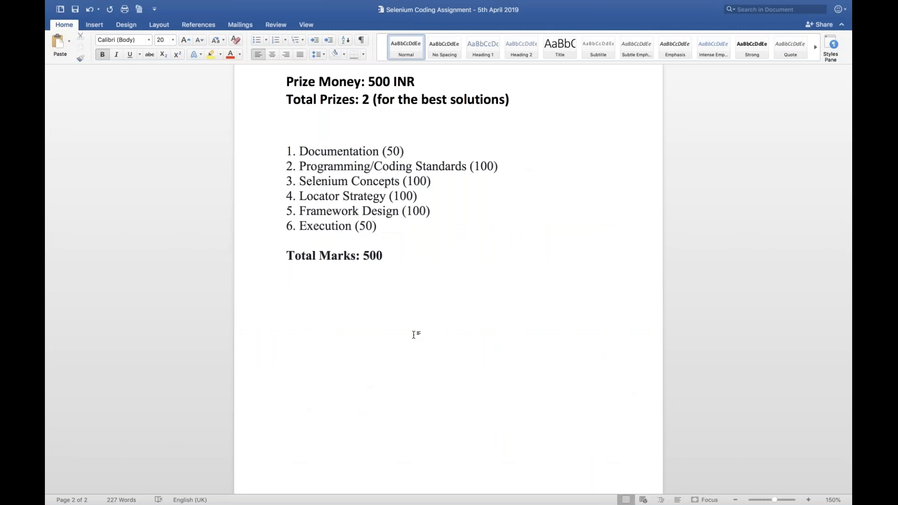
click(286, 274)
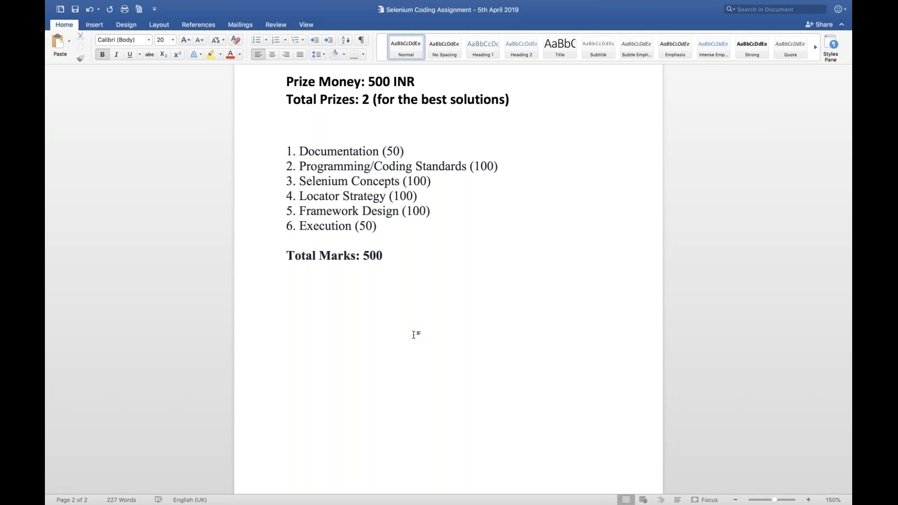
click(286, 273)
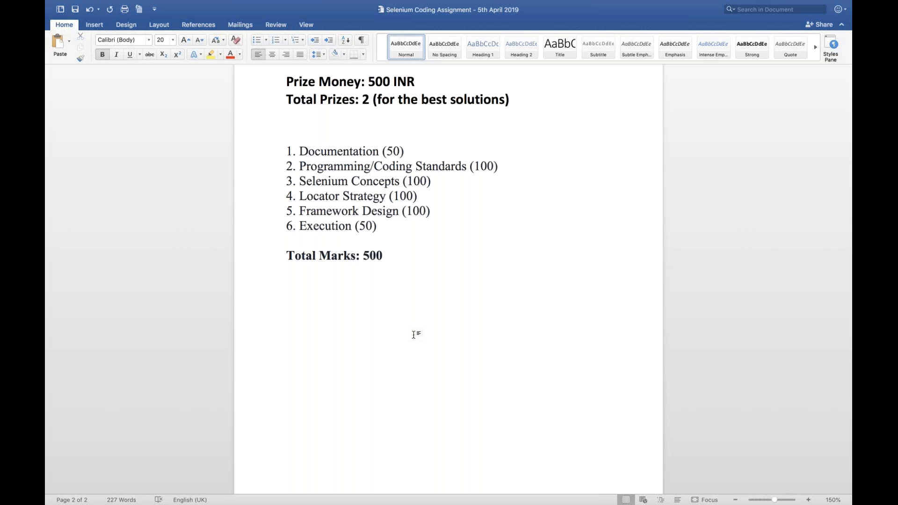
click(286, 273)
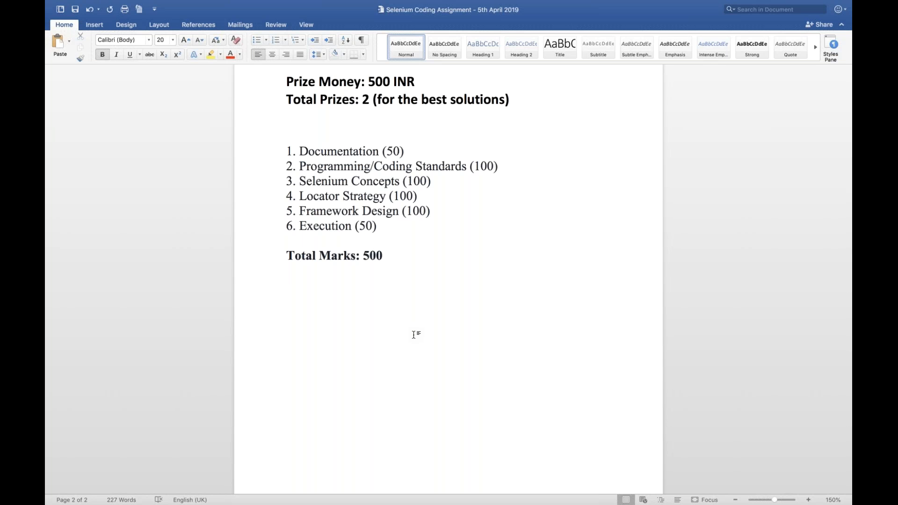
click(286, 273)
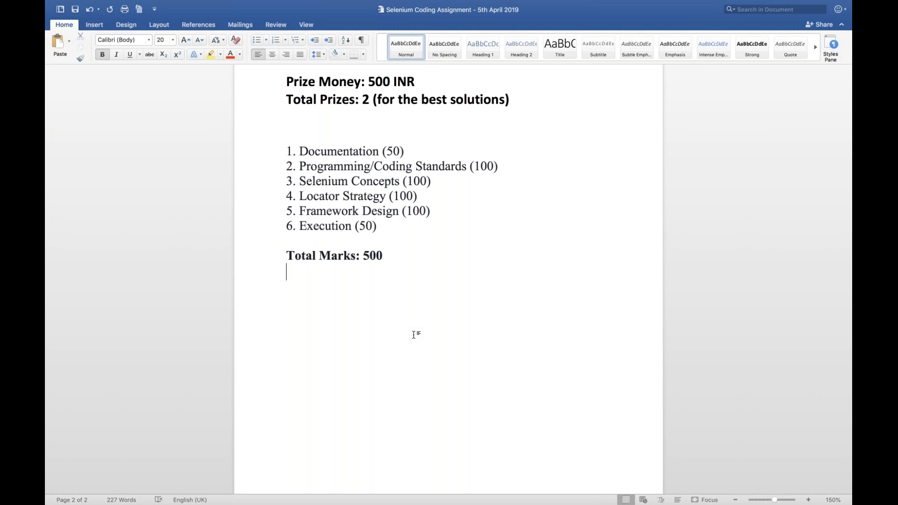
click(286, 273)
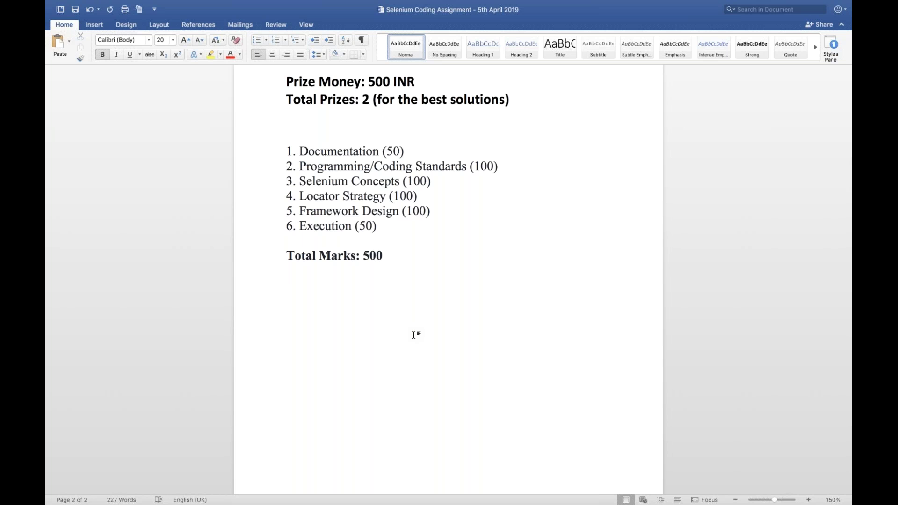
click(286, 274)
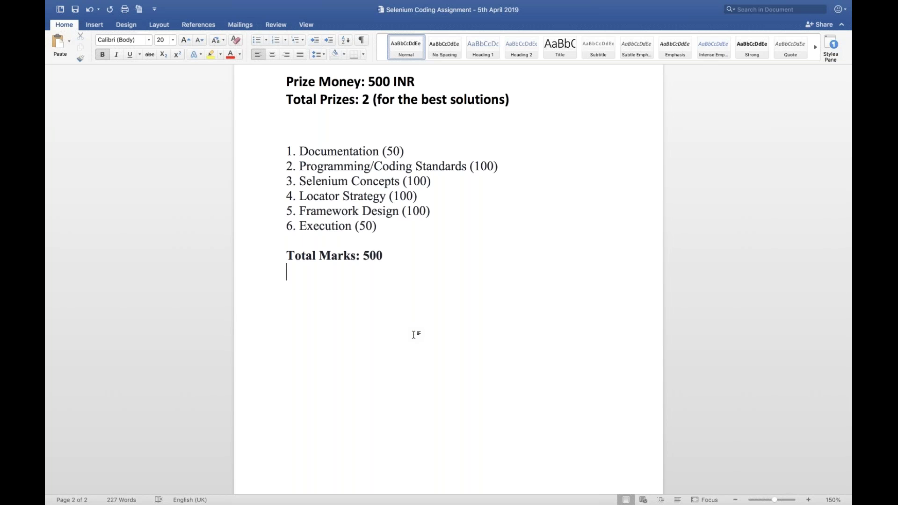
click(286, 273)
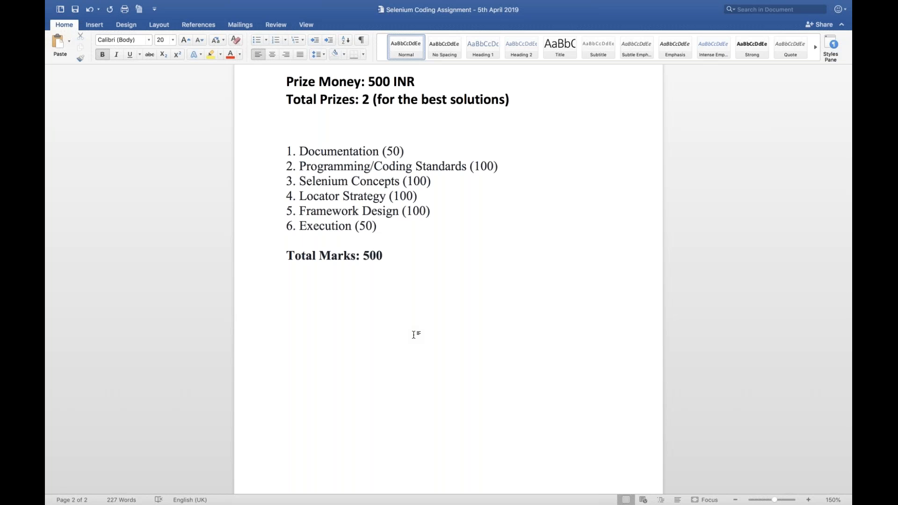
click(287, 273)
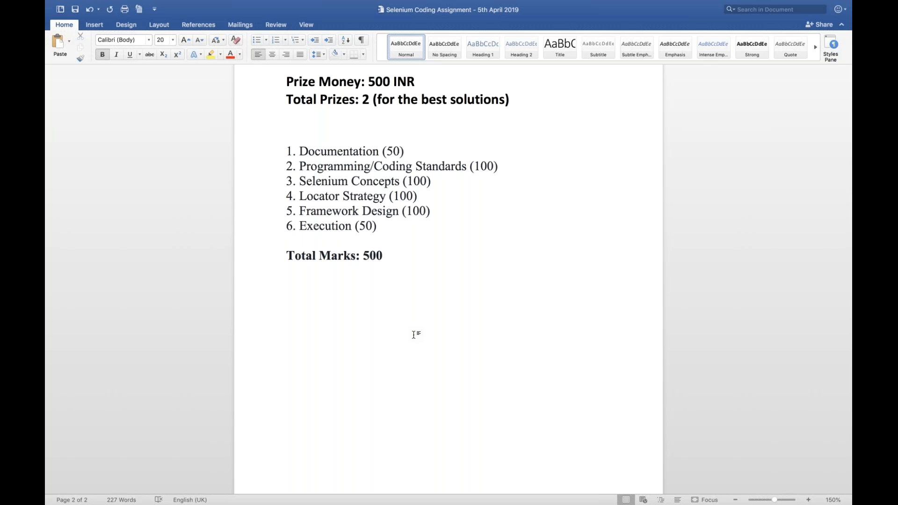
click(286, 273)
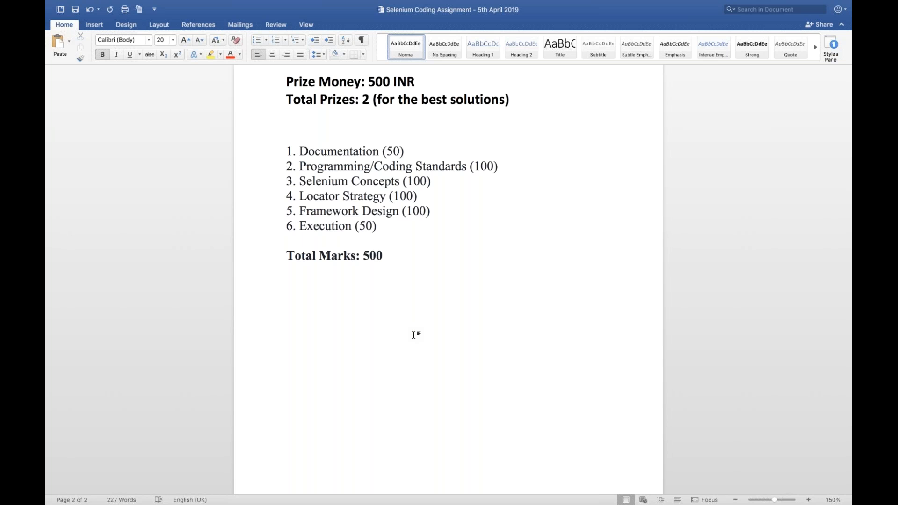
Step: Scroll up to page 1's seven-step Zoopla automation task and solution expectations
scroll(up, 3)
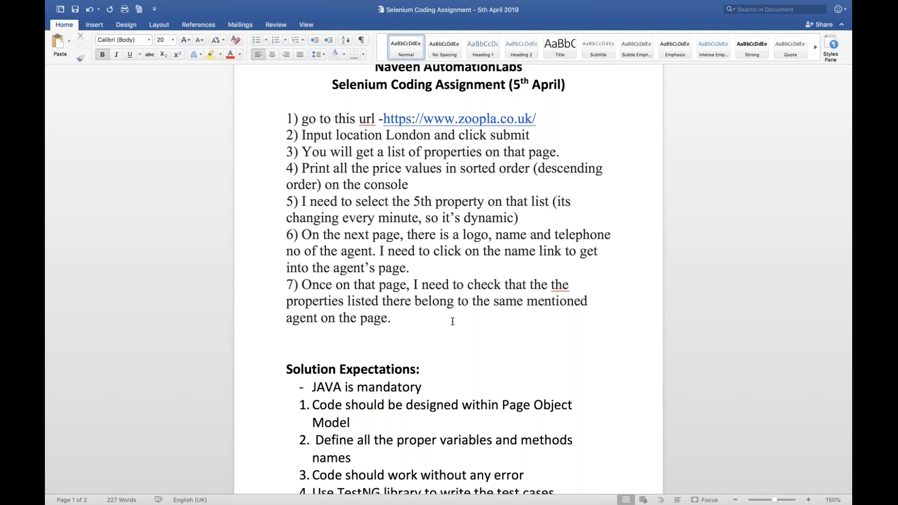
Step: Scroll through Solution Expectations to page 2's prize money and 500-mark marking scheme
scroll(down, 3)
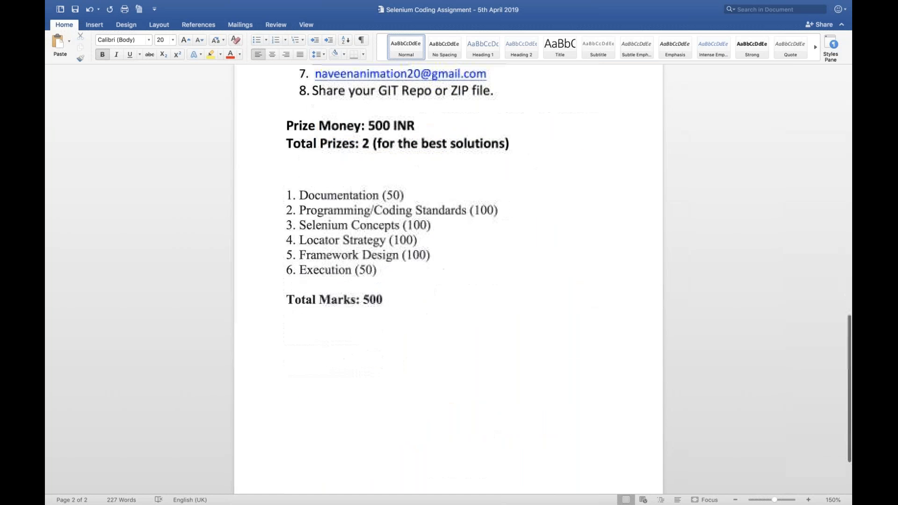
scroll(up, 3)
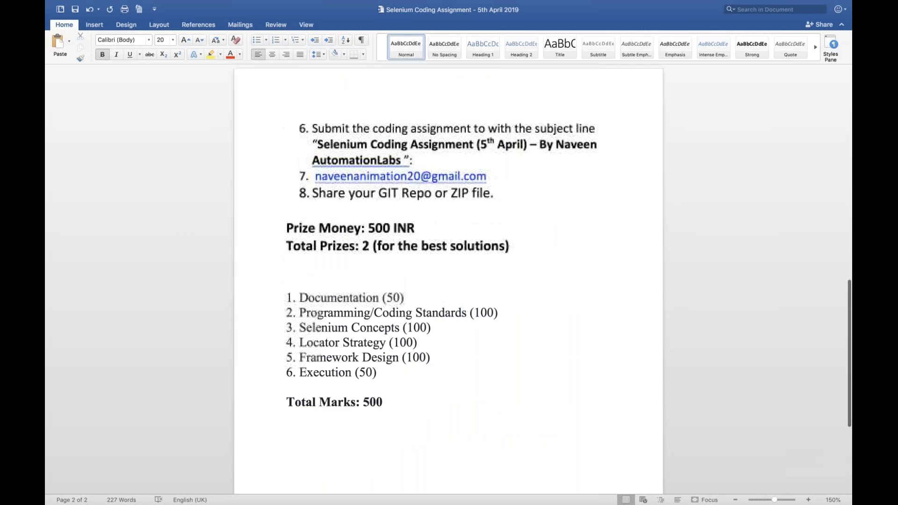
scroll(up, 3)
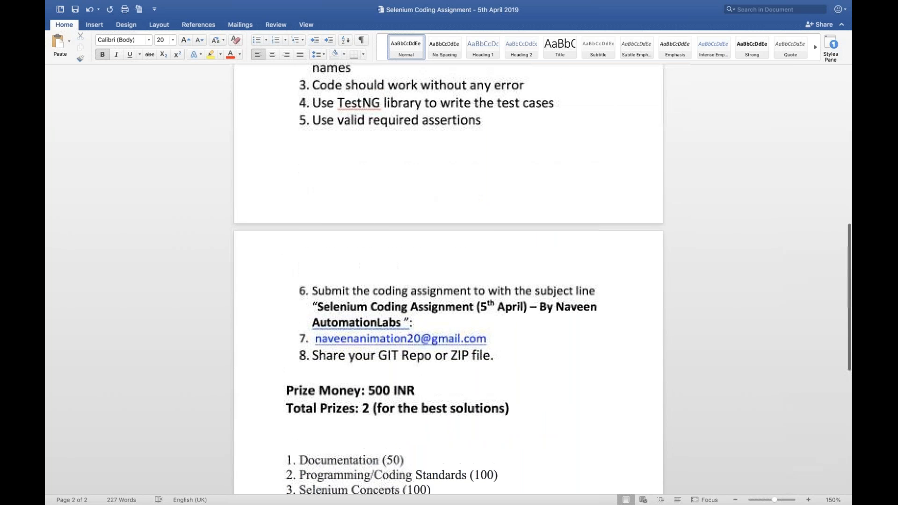
scroll(up, 3)
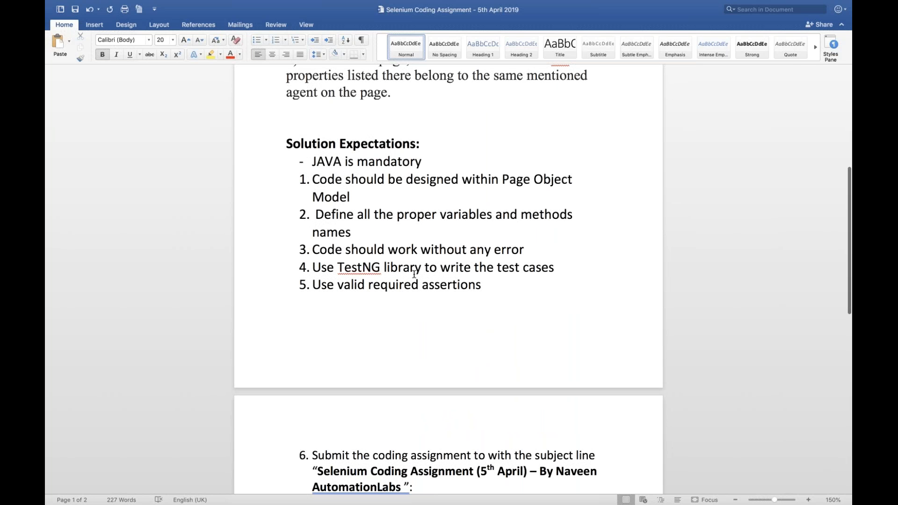
mouse_move(407, 324)
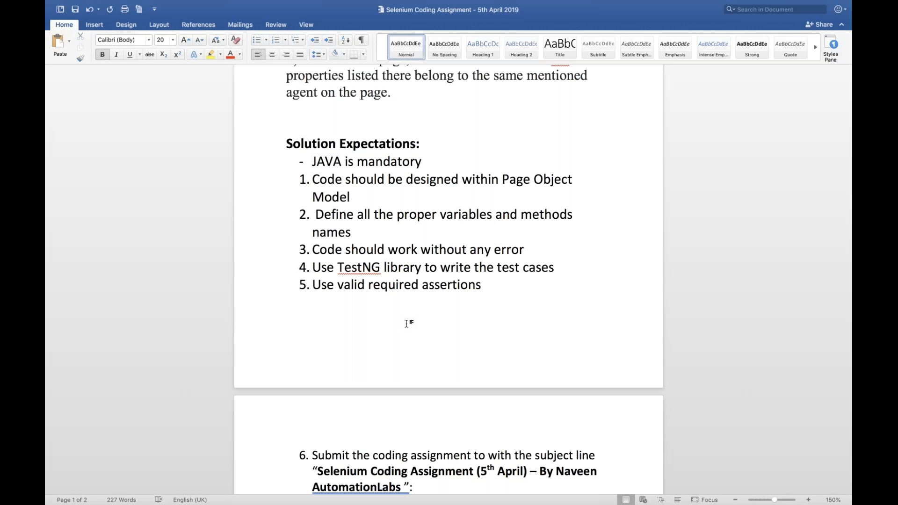
mouse_move(380, 260)
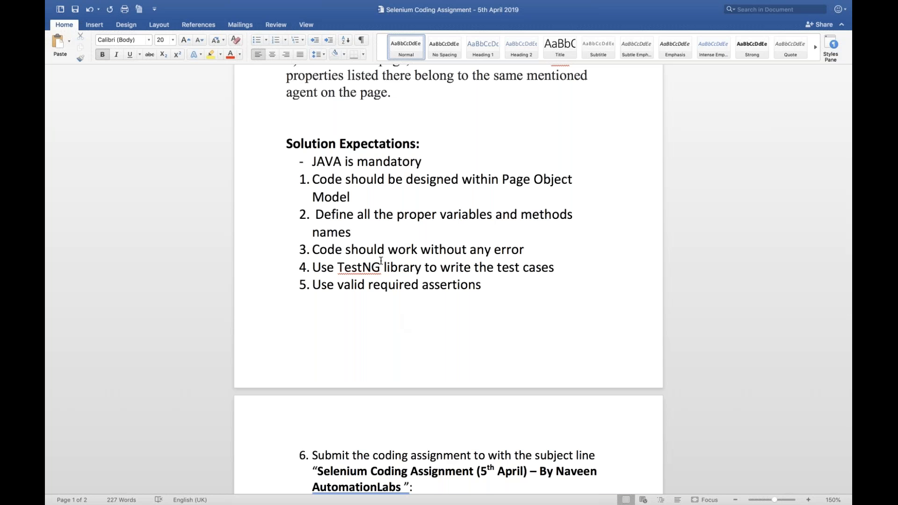
scroll(down, 3)
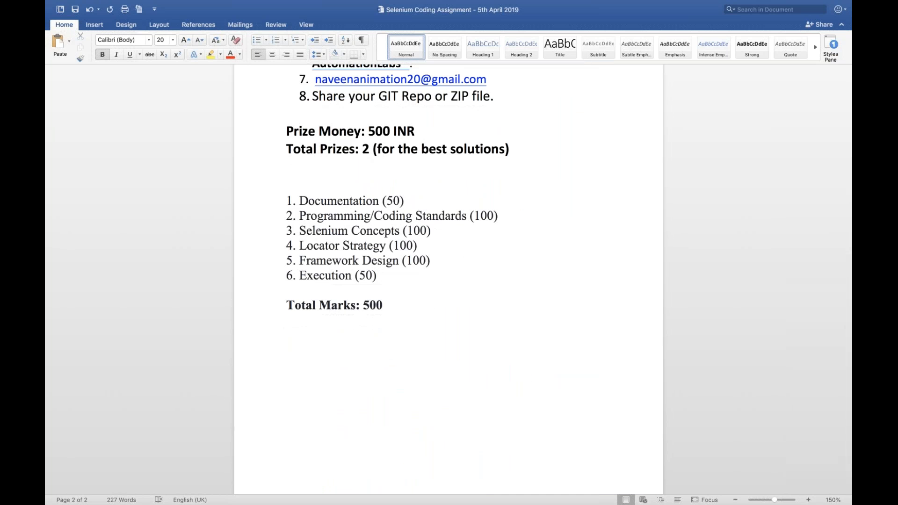
click(286, 322)
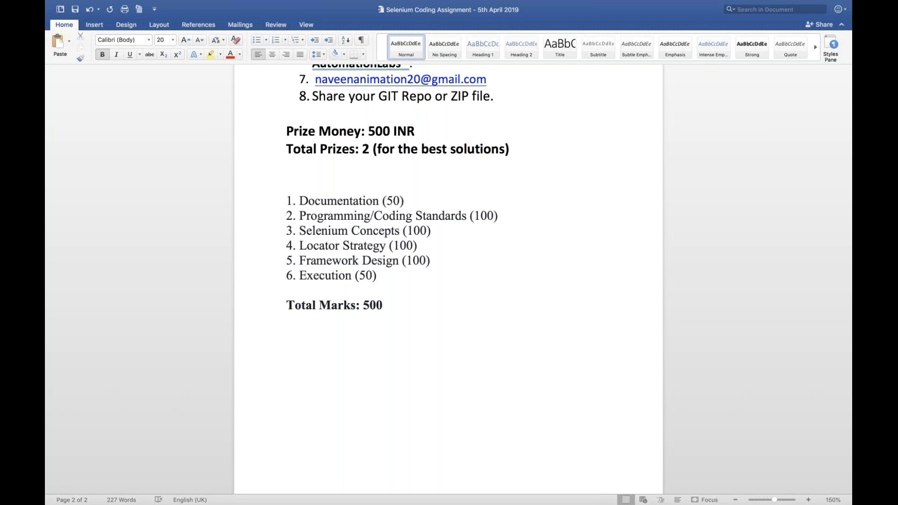
click(286, 322)
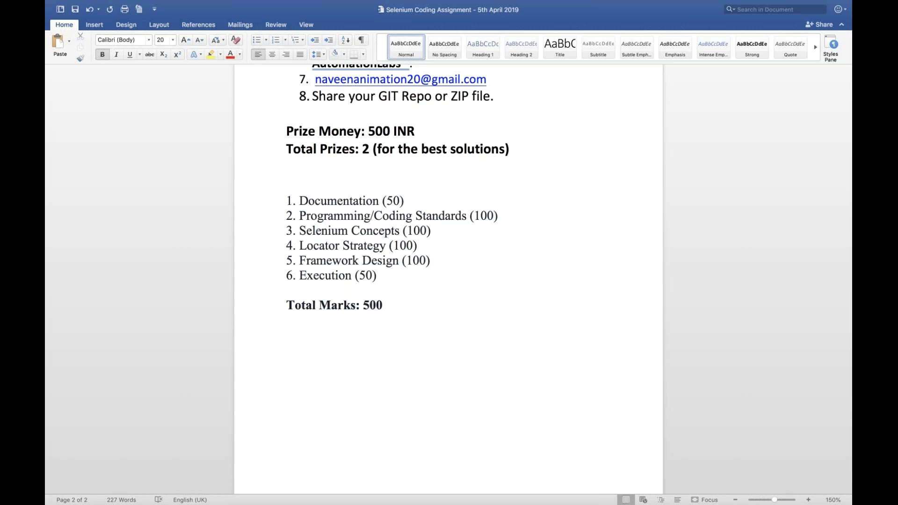
click(287, 322)
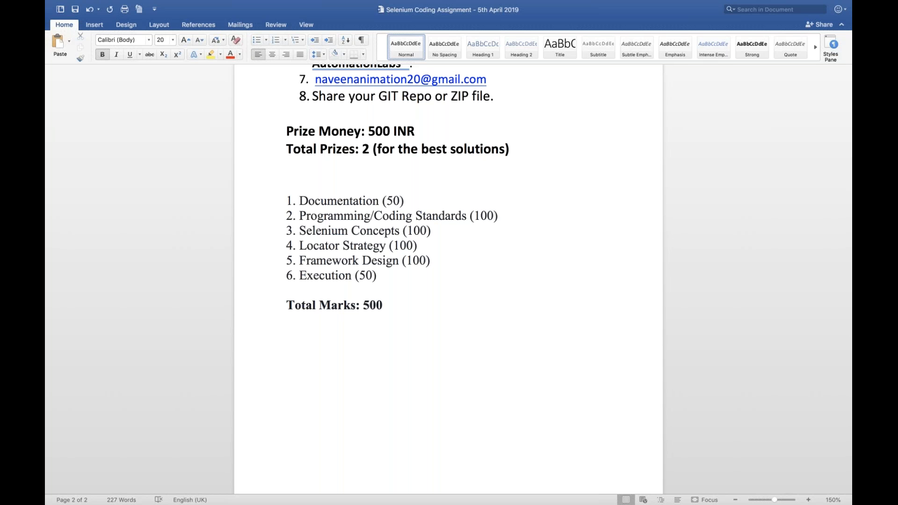
mouse_move(387, 251)
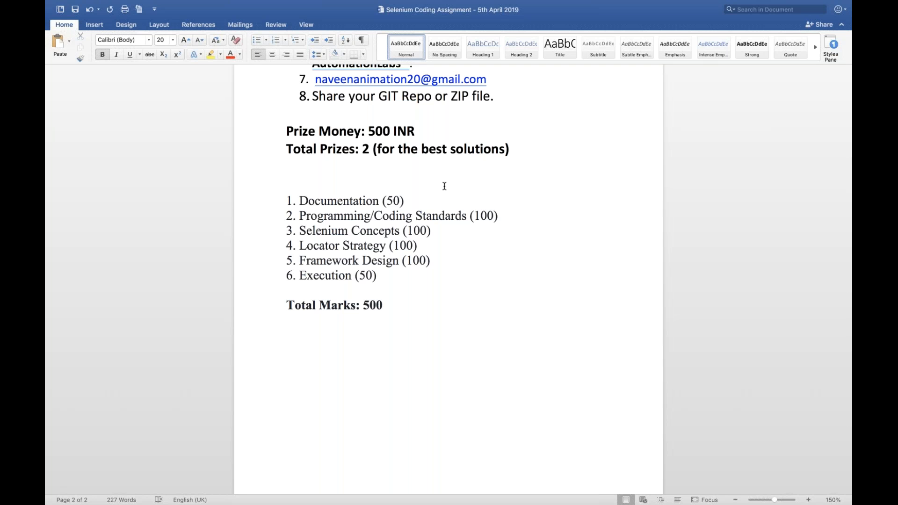
click(286, 322)
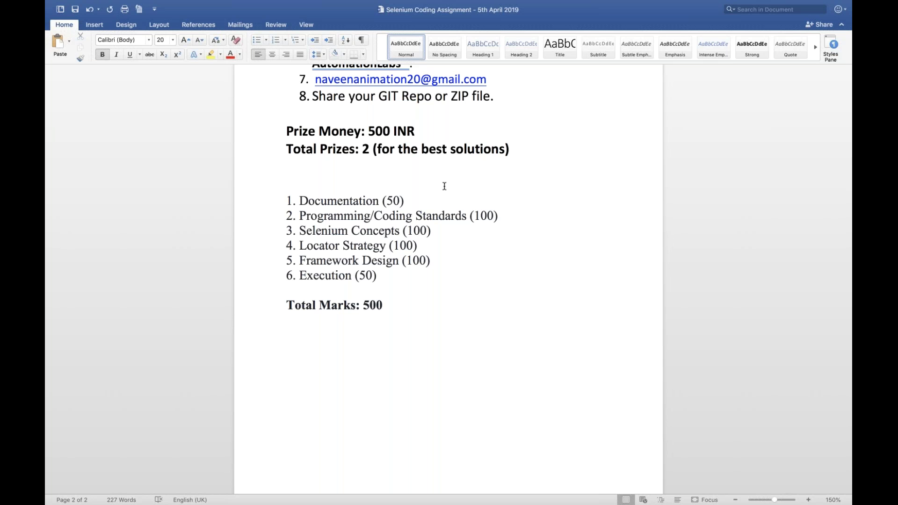
click(286, 322)
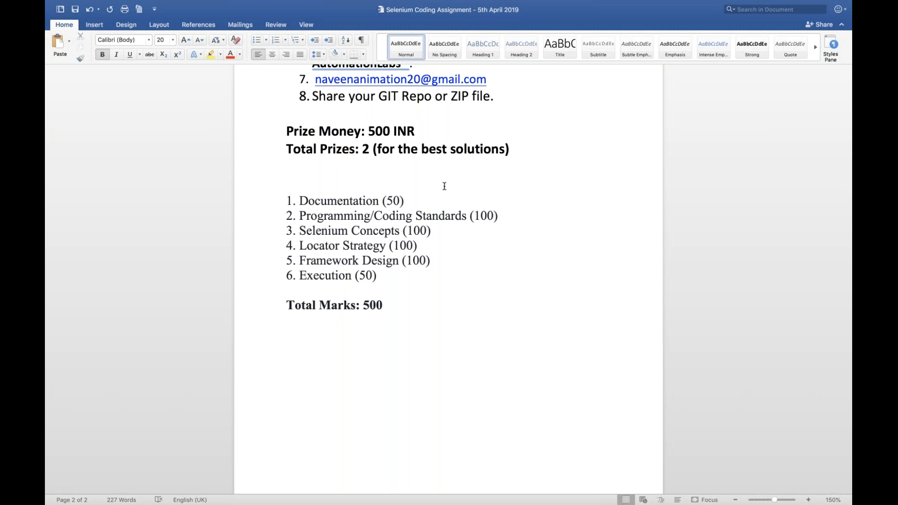
click(286, 322)
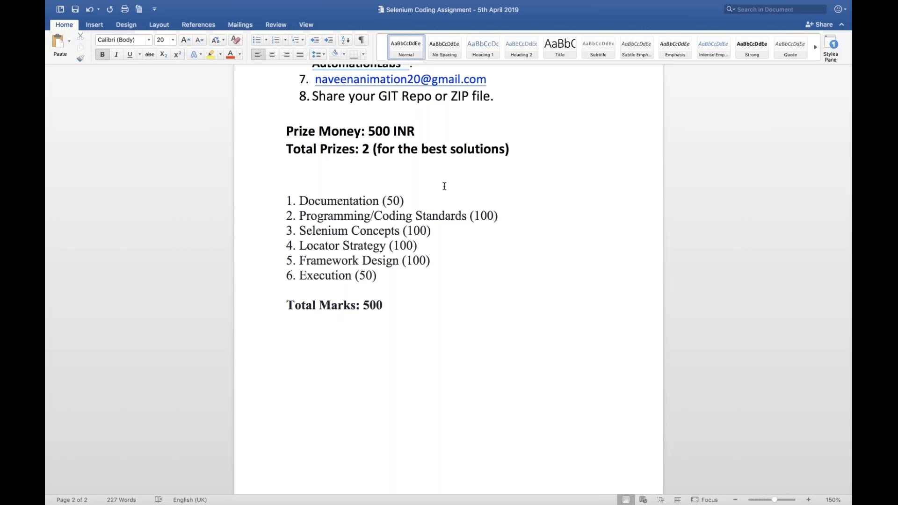
click(287, 322)
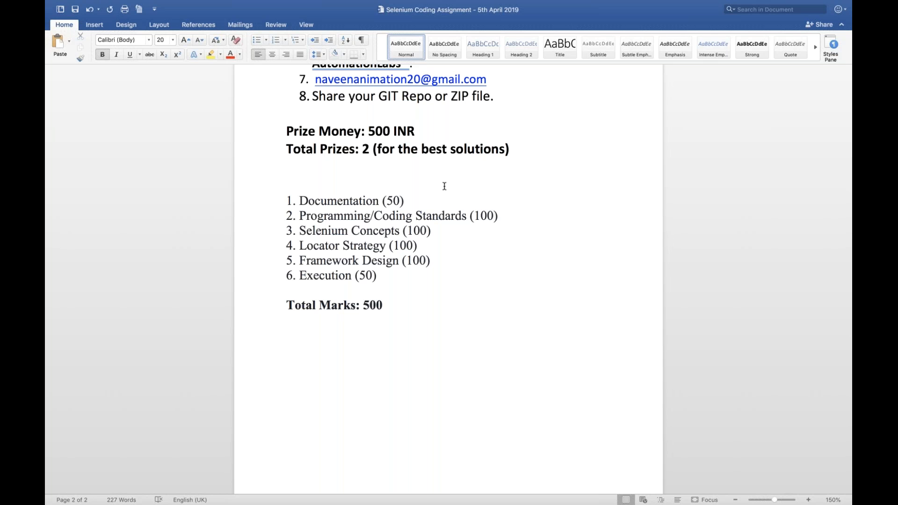
click(286, 322)
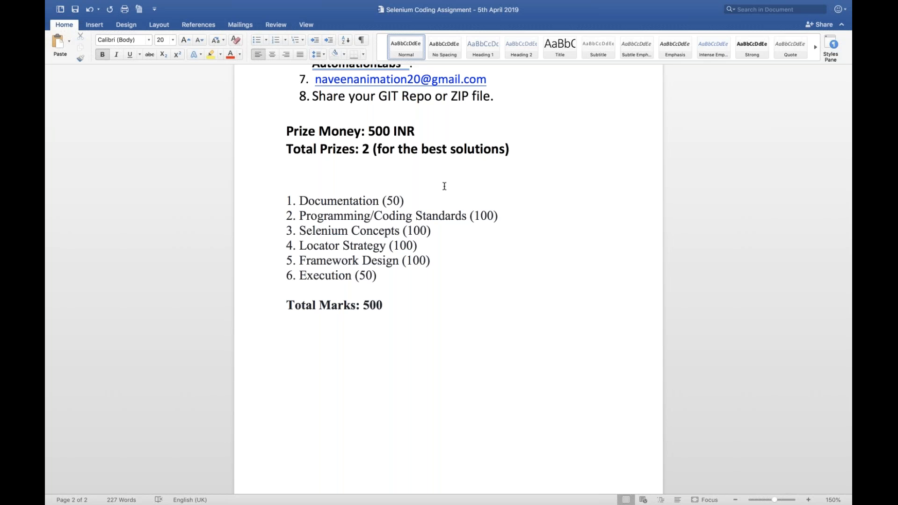
click(287, 322)
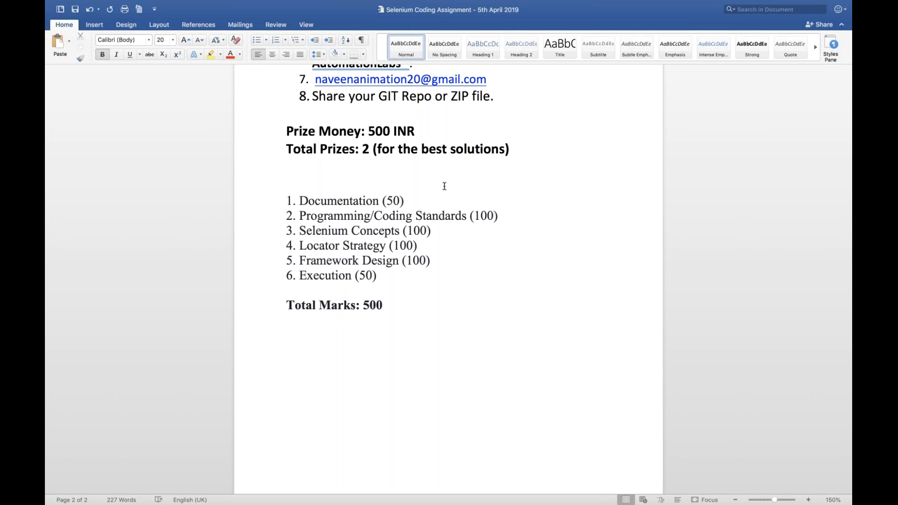
click(287, 322)
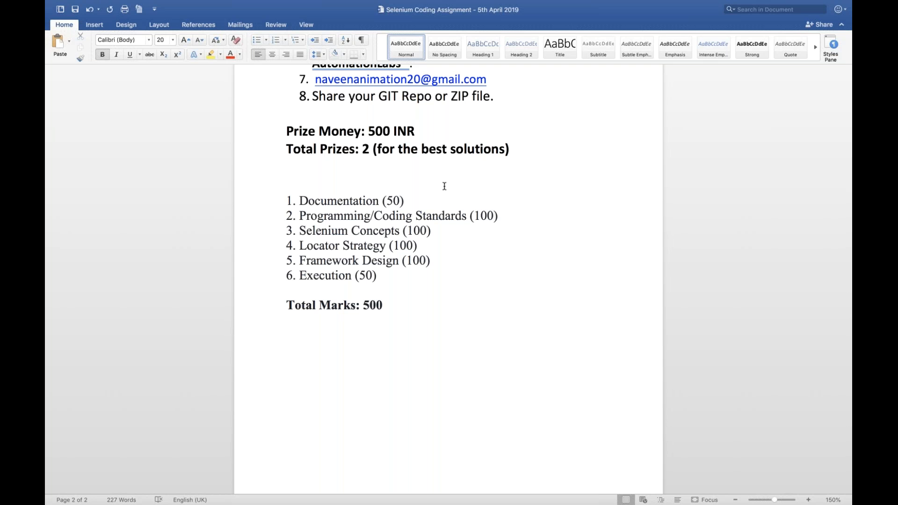
click(287, 322)
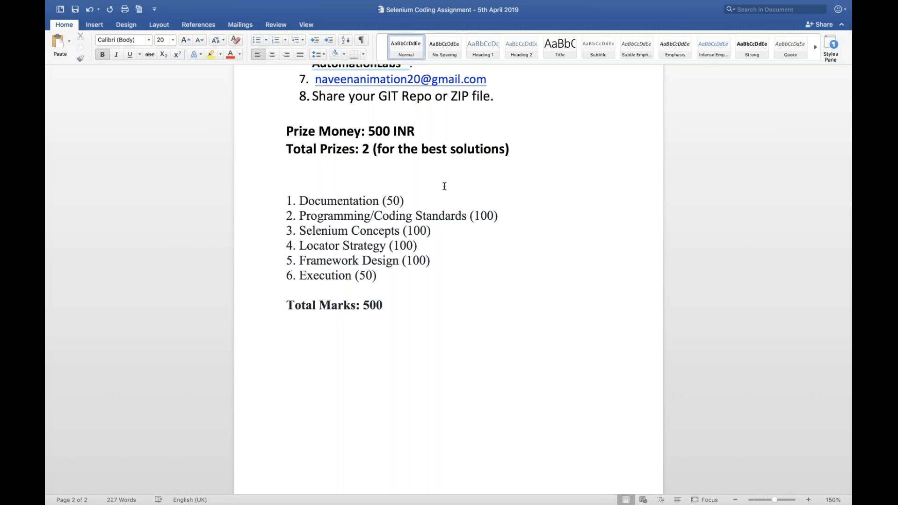
click(288, 322)
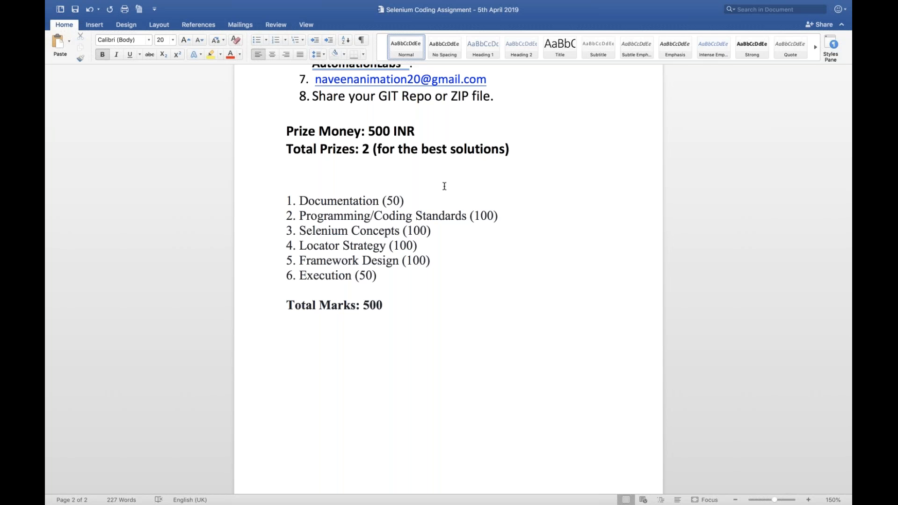
click(286, 322)
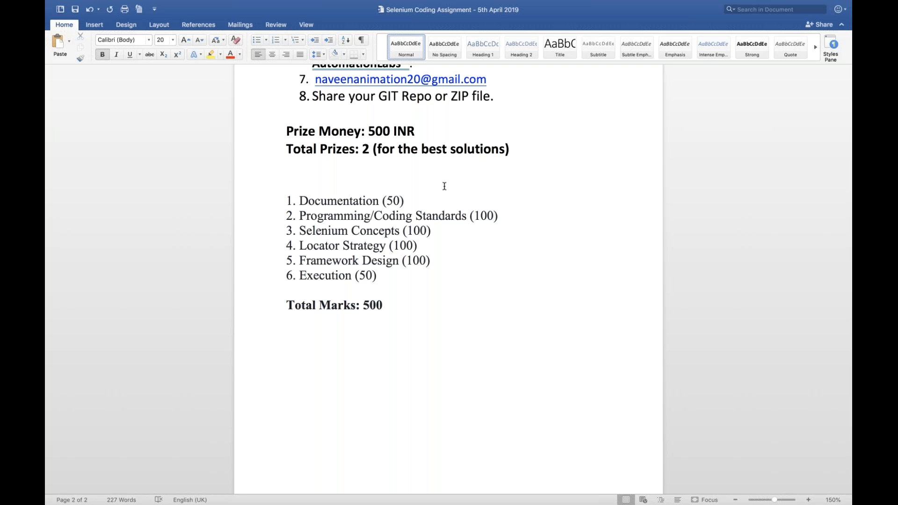
click(287, 323)
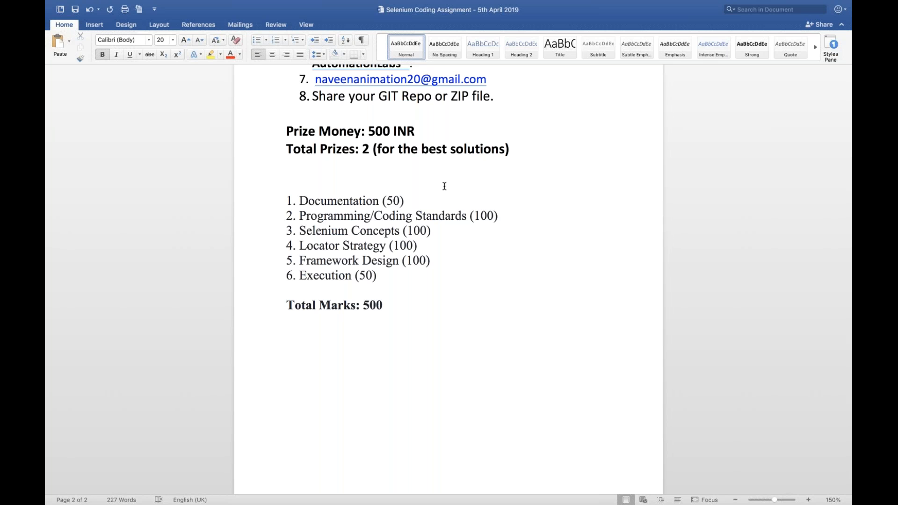
click(286, 321)
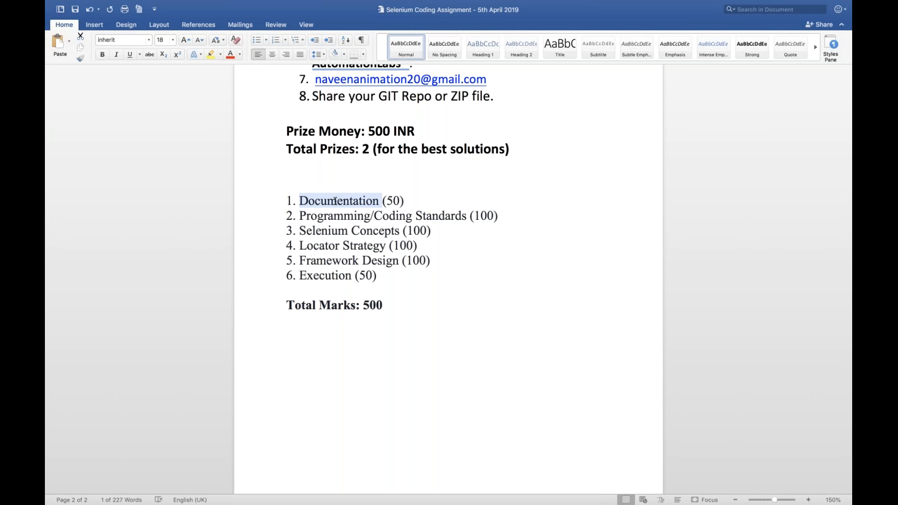
mouse_move(439, 268)
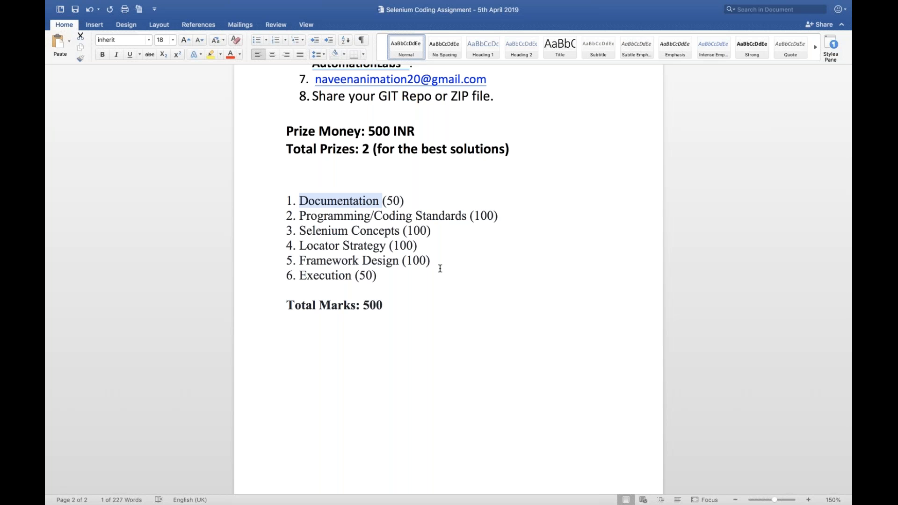
click(399, 216)
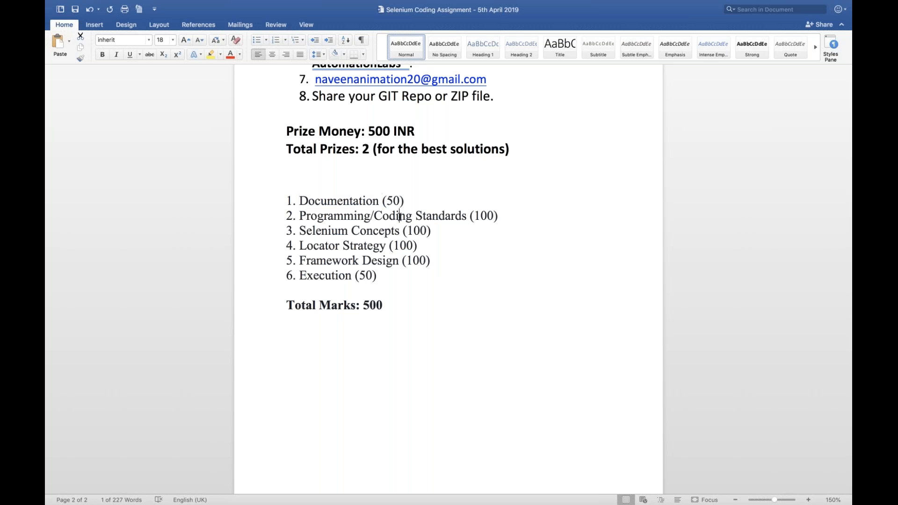
triple_click(393, 216)
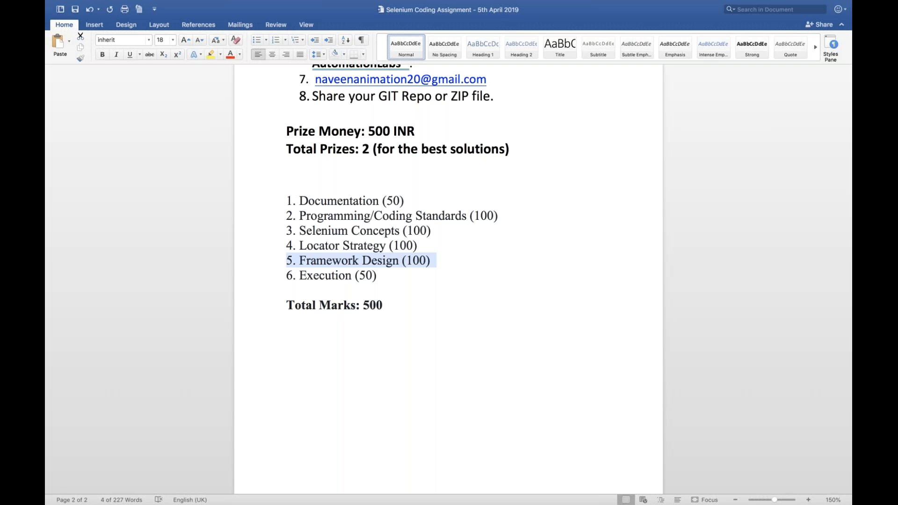
click(353, 275)
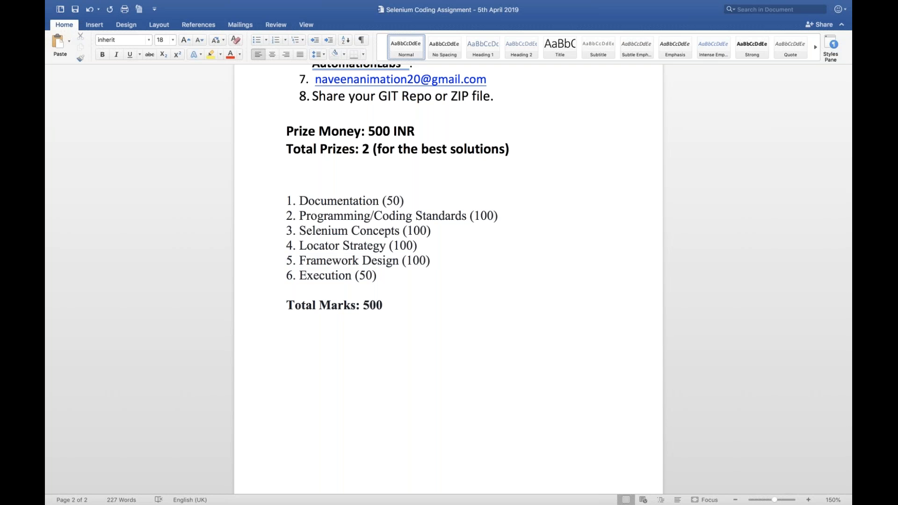
click(375, 275)
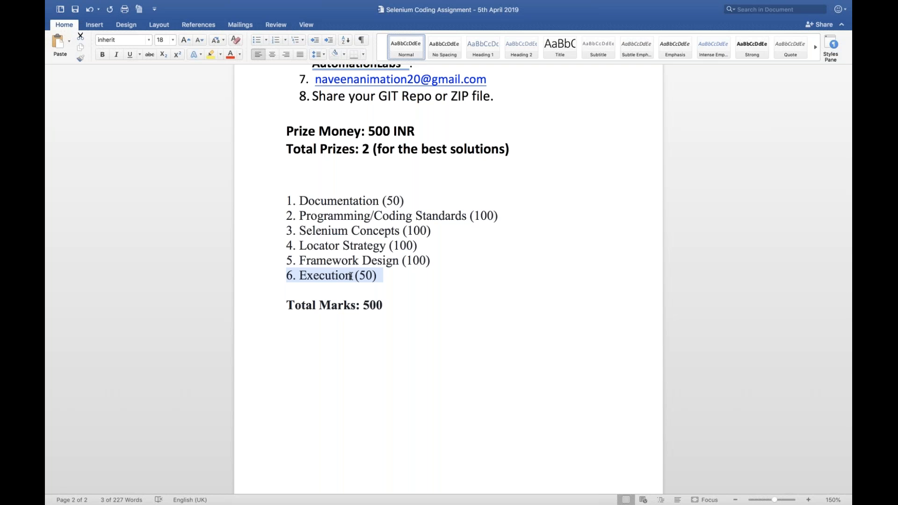
mouse_move(375, 263)
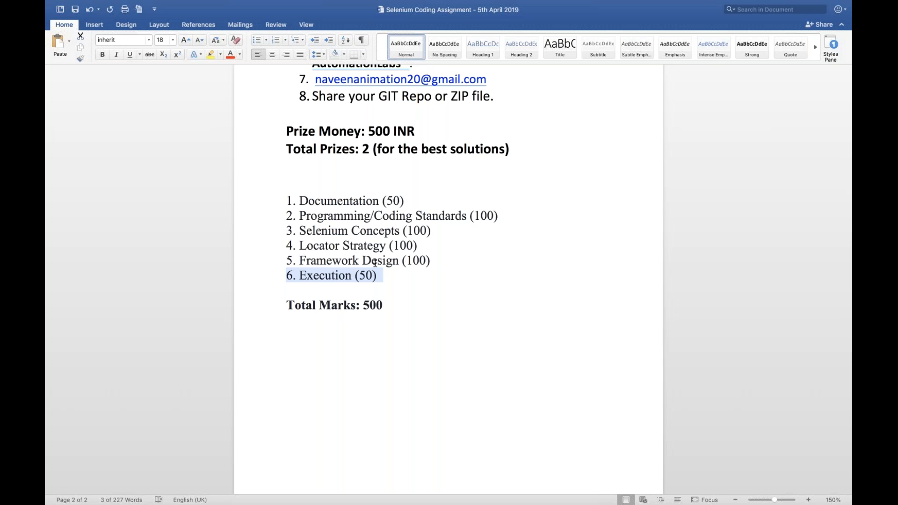
click(397, 278)
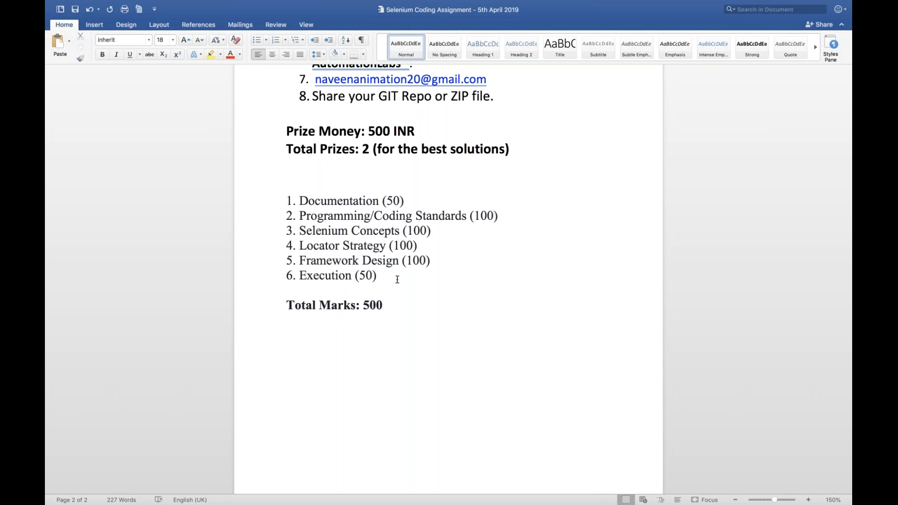
click(377, 276)
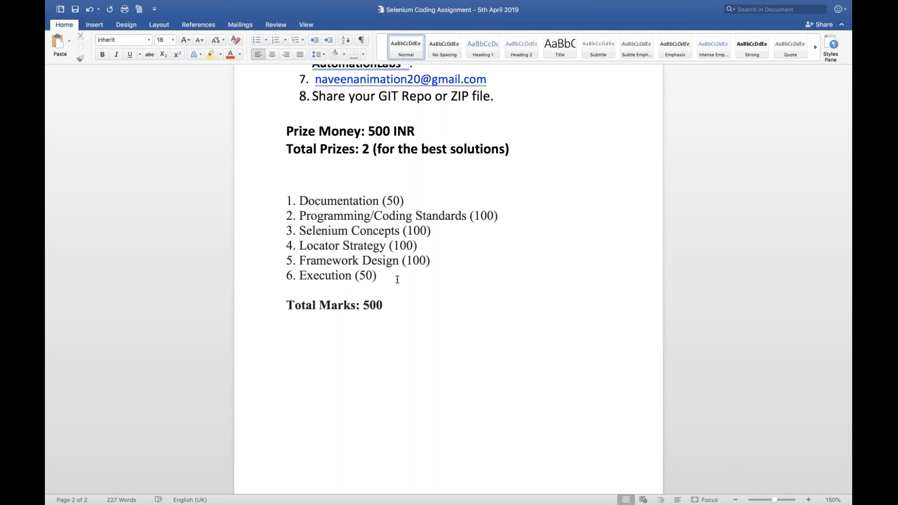
click(377, 275)
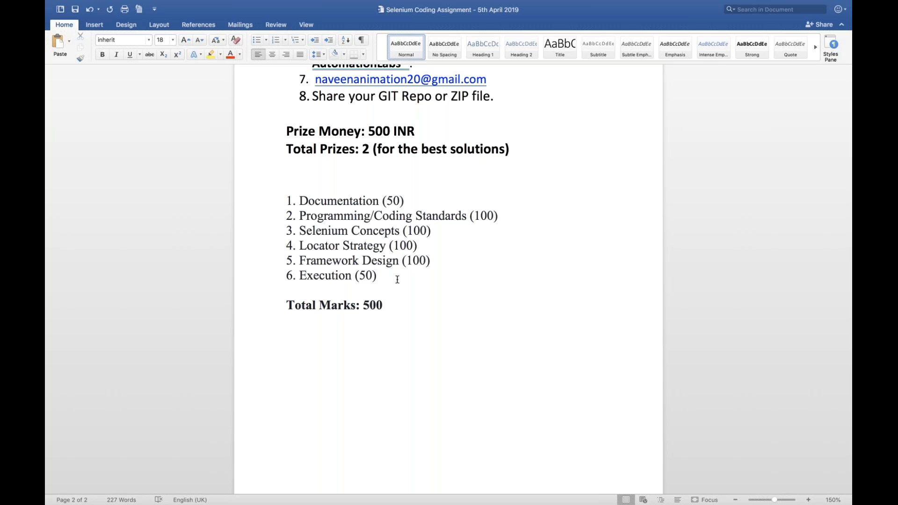
click(378, 276)
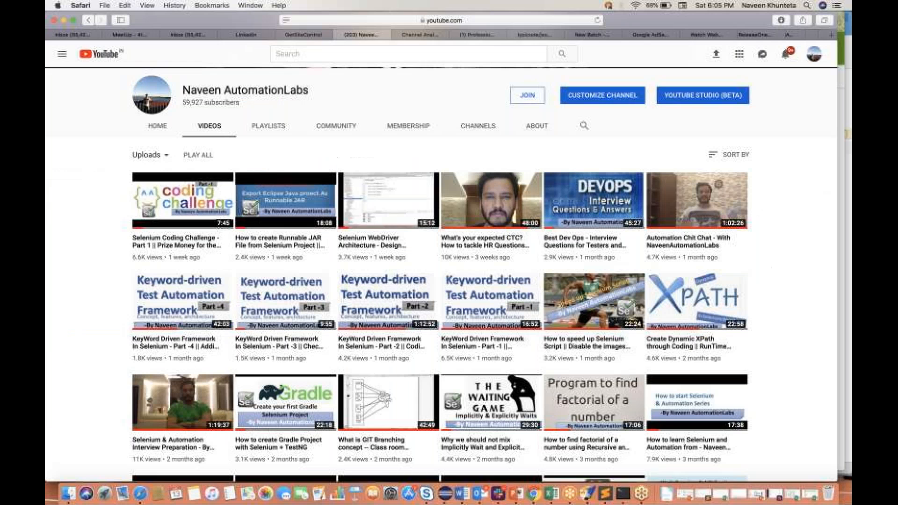
mouse_move(551, 493)
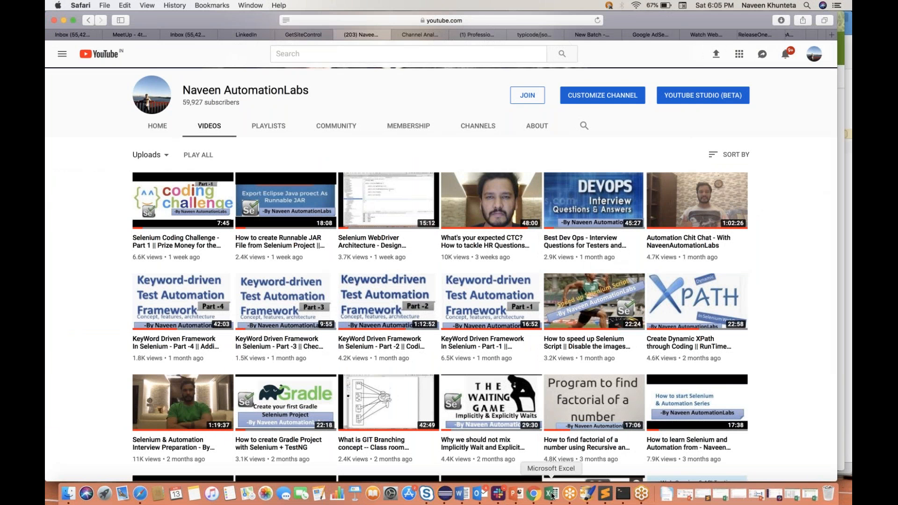
Step: Switch from Safari's YouTube Videos page to the candidate scores workbook in Excel
click(552, 492)
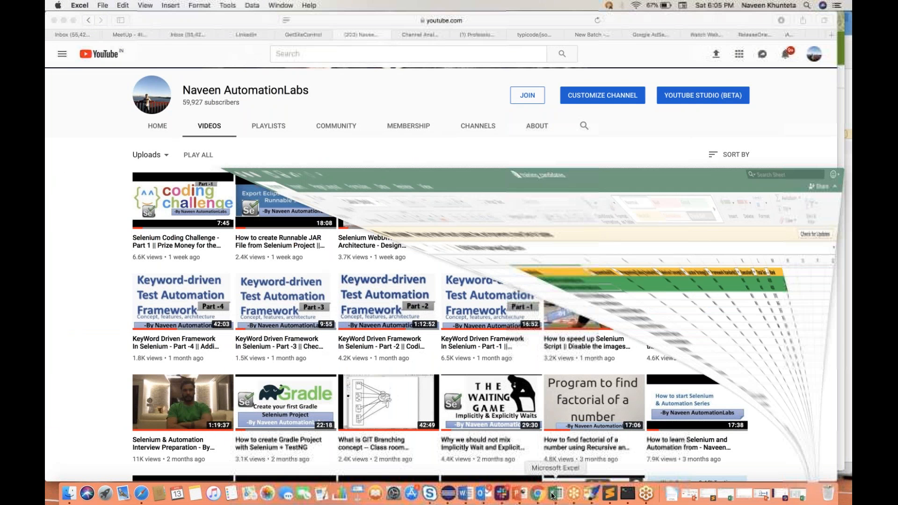
Step: Review the green rows' score columns and point out the top-ranked candidate's name
click(551, 493)
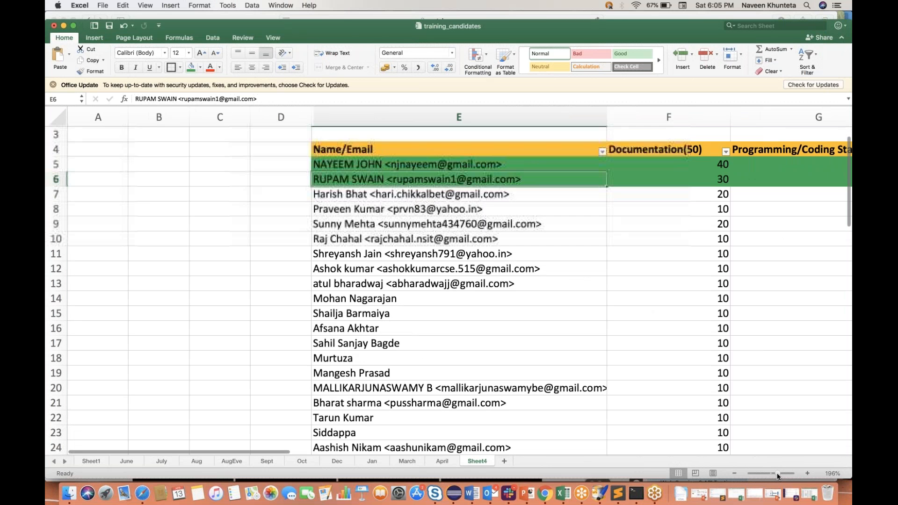
scroll(right, 3)
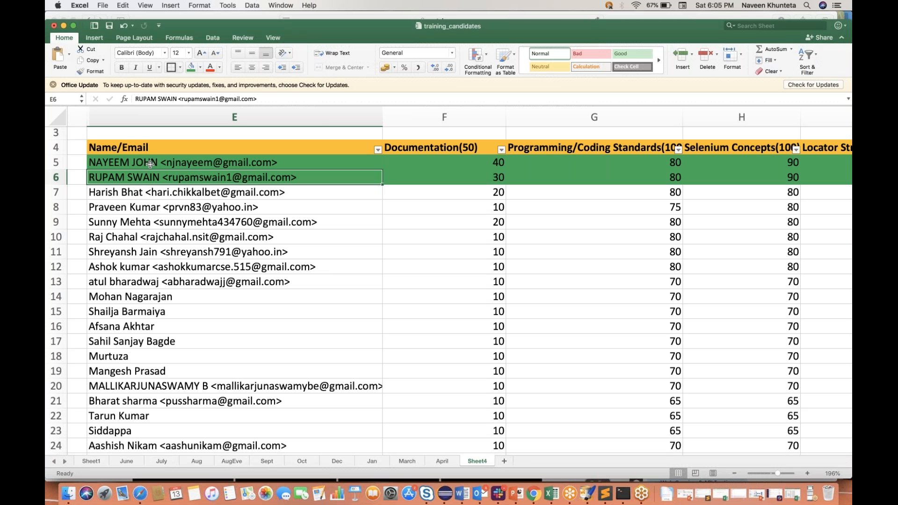
mouse_move(166, 169)
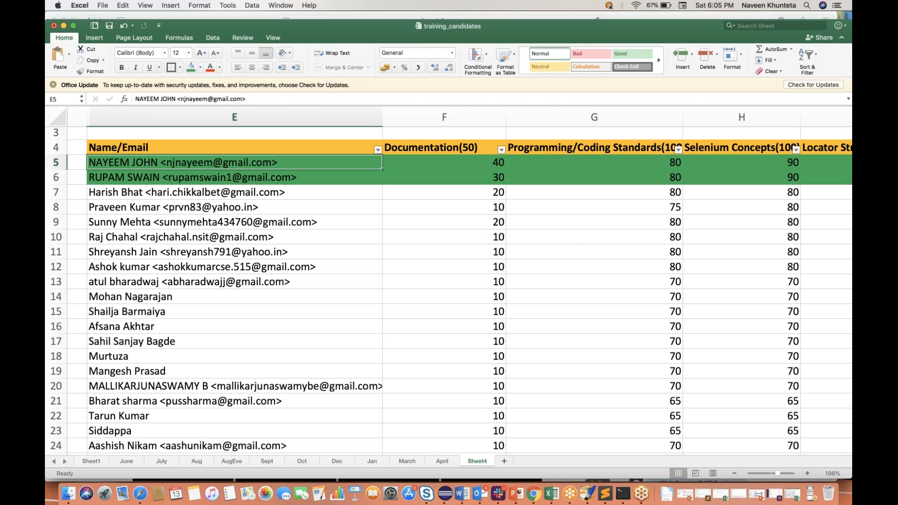
click(444, 163)
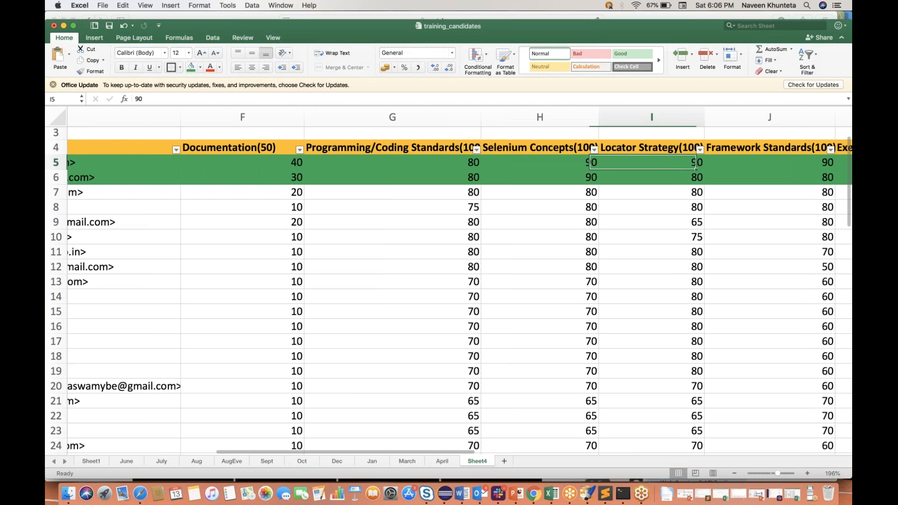
click(278, 162)
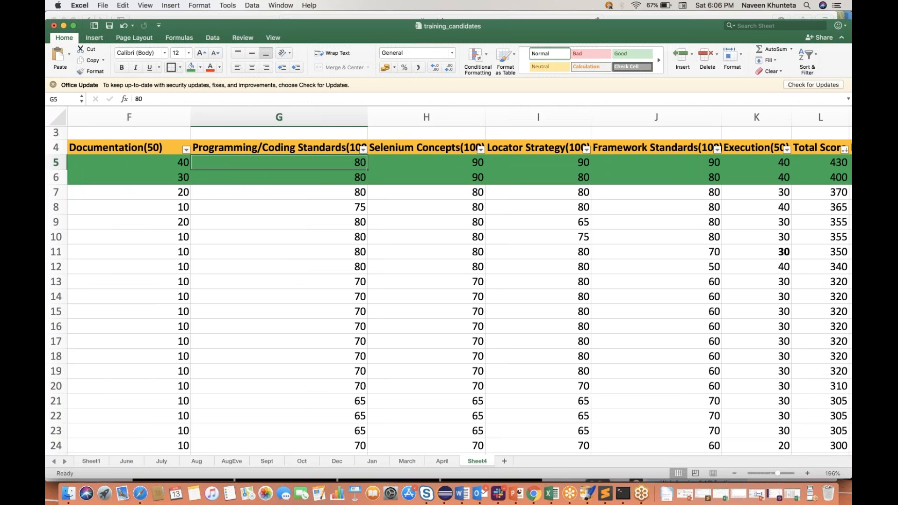
click(427, 162)
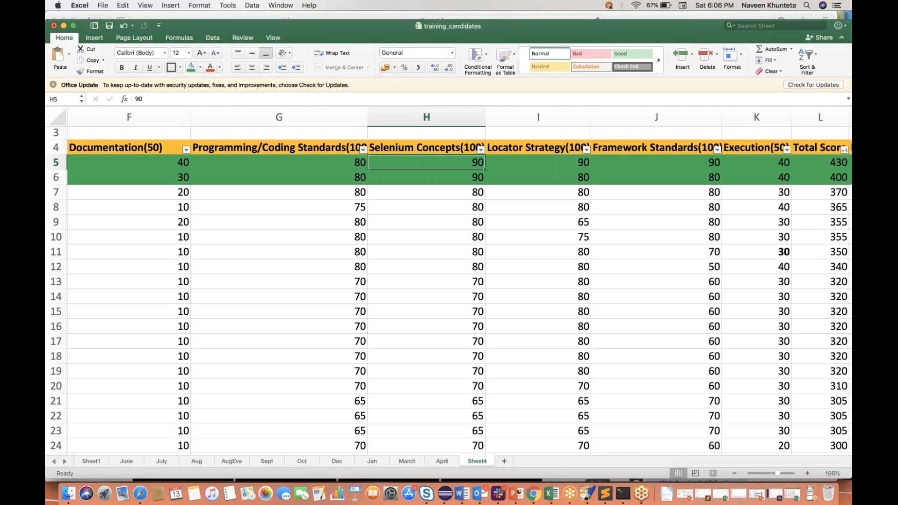
click(537, 163)
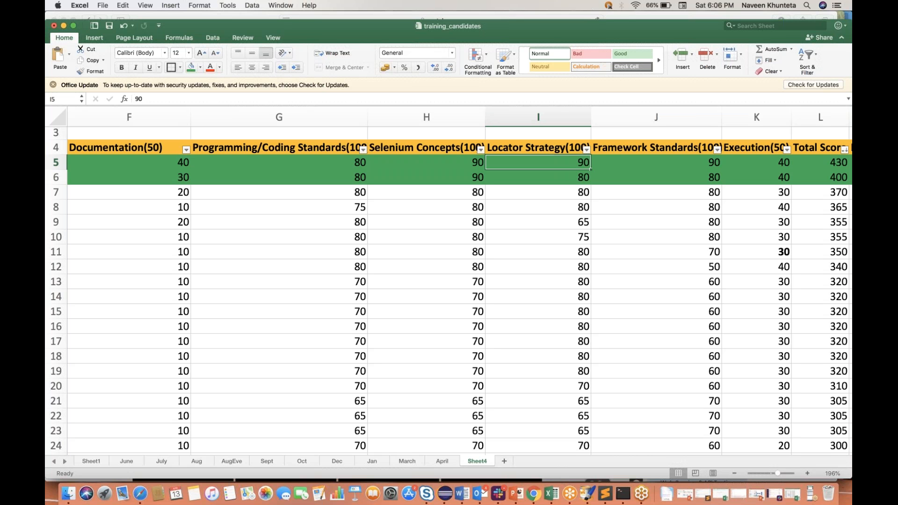
click(656, 162)
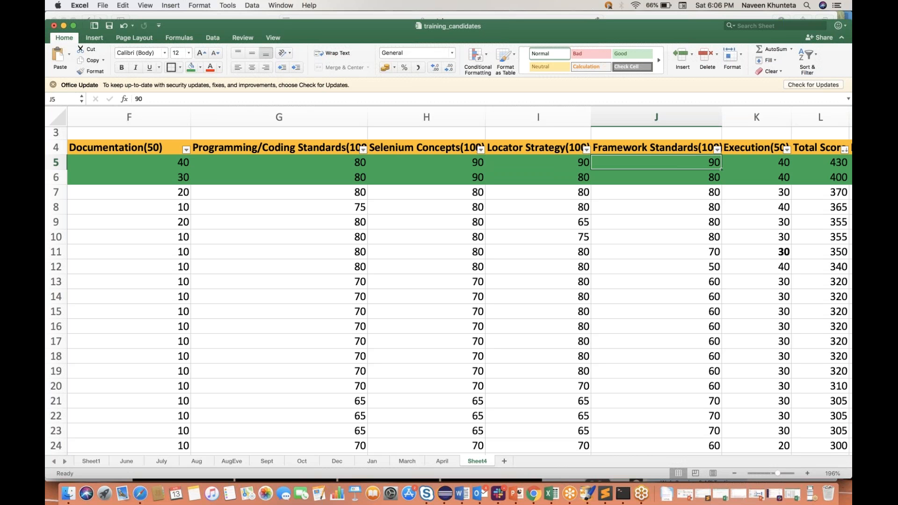
click(820, 162)
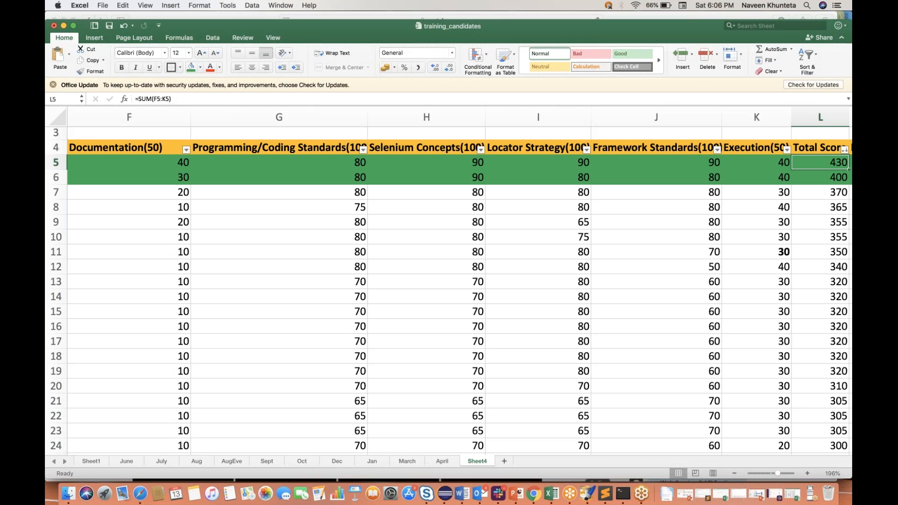
click(756, 163)
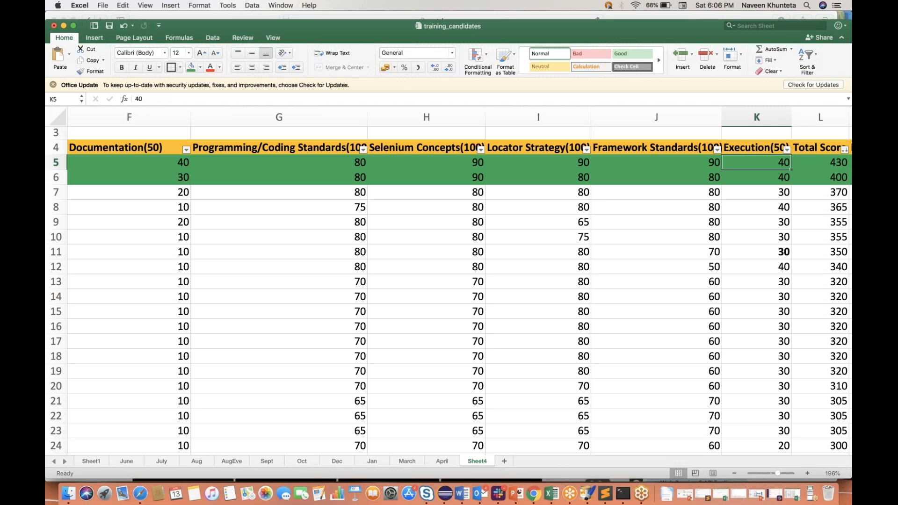
click(820, 162)
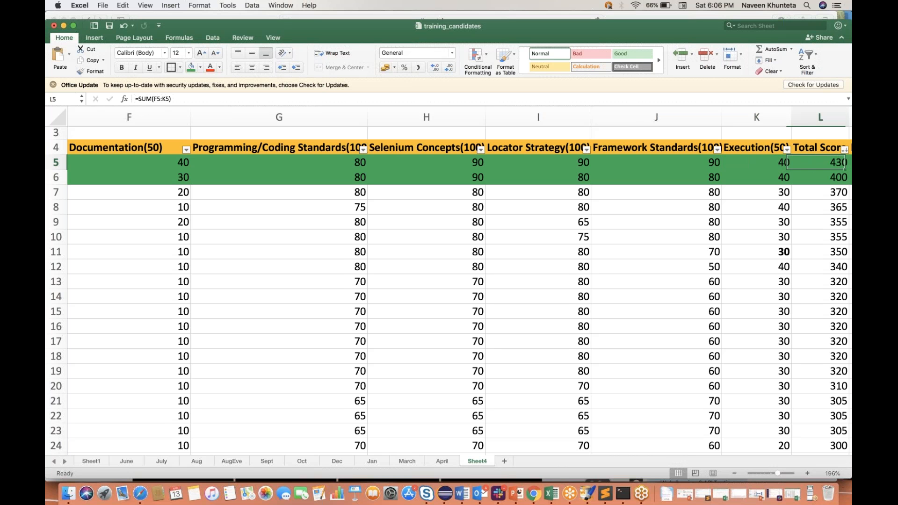
click(632, 162)
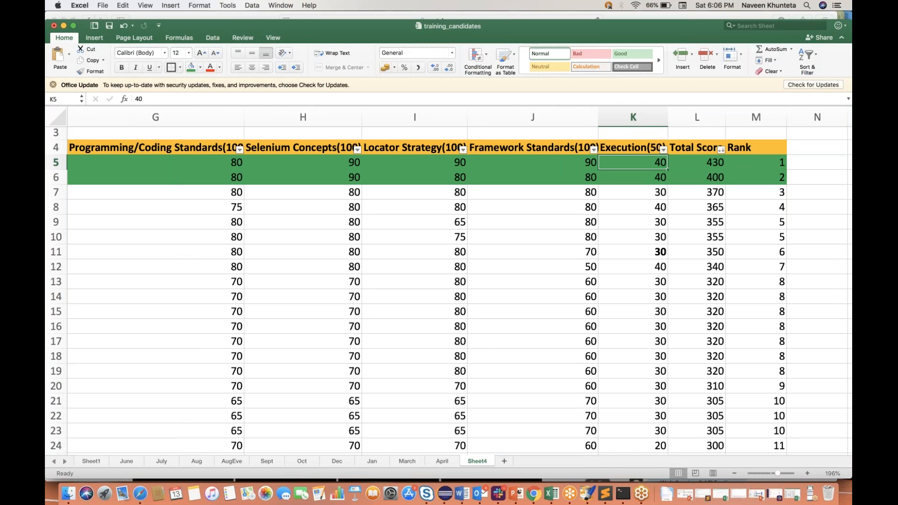
click(756, 162)
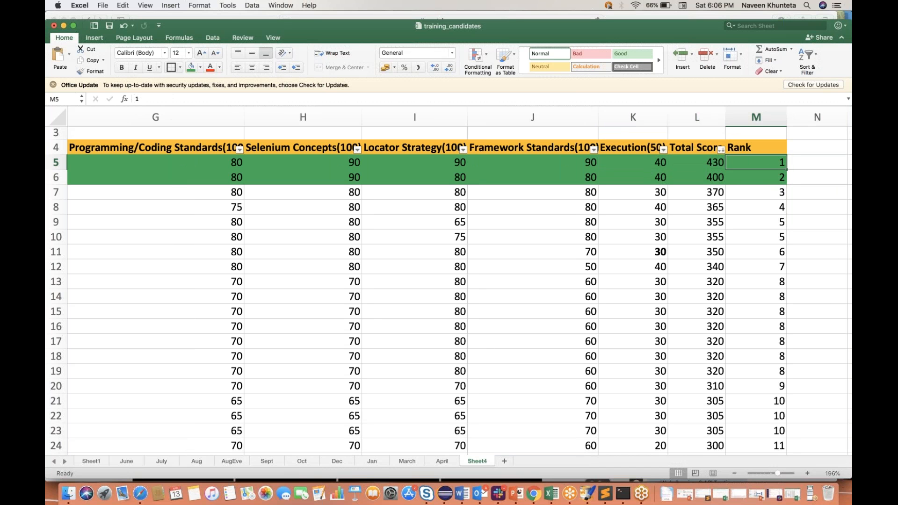
click(414, 163)
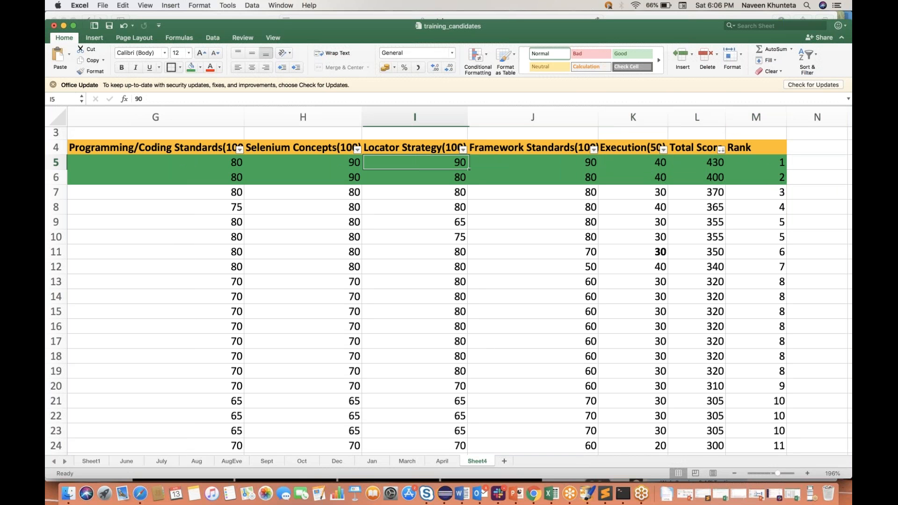
scroll(left, 3)
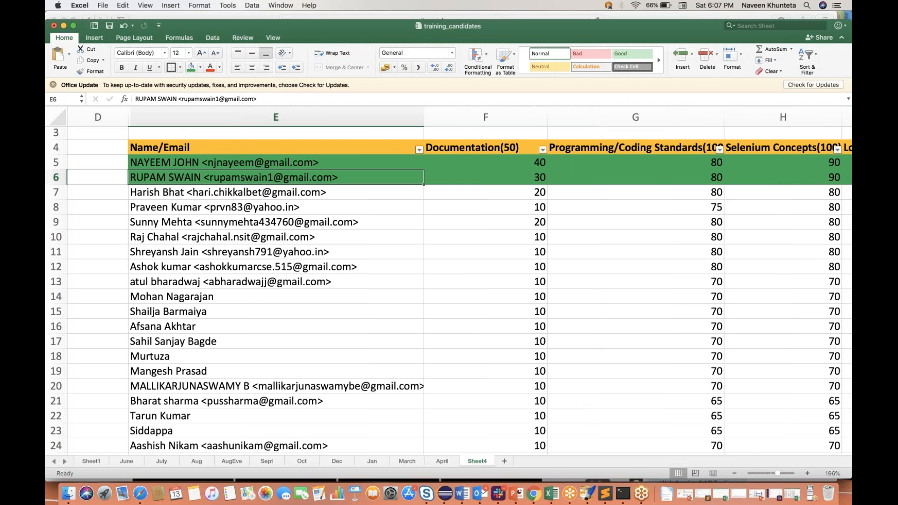
click(485, 177)
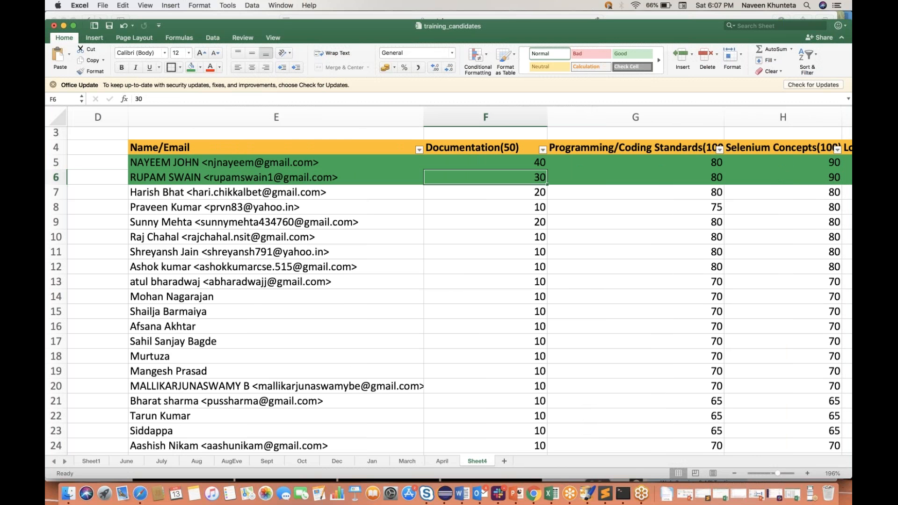
click(783, 176)
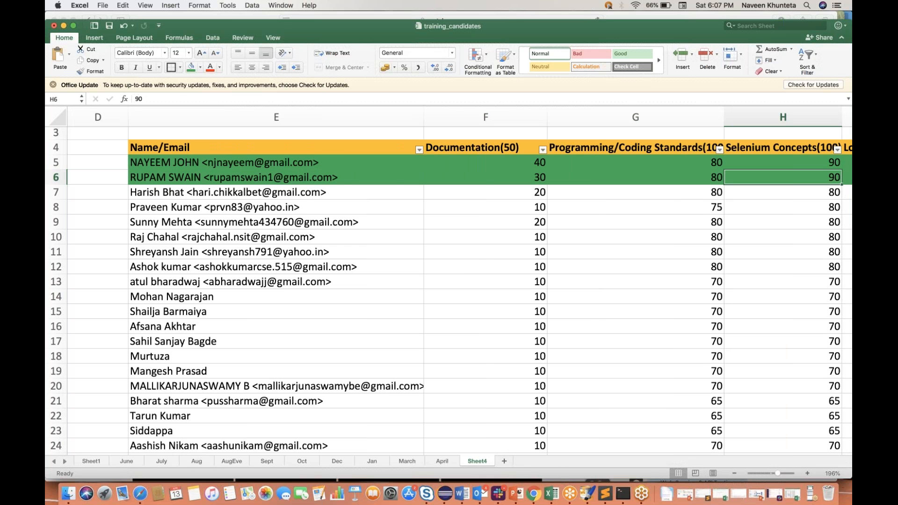
scroll(right, 3)
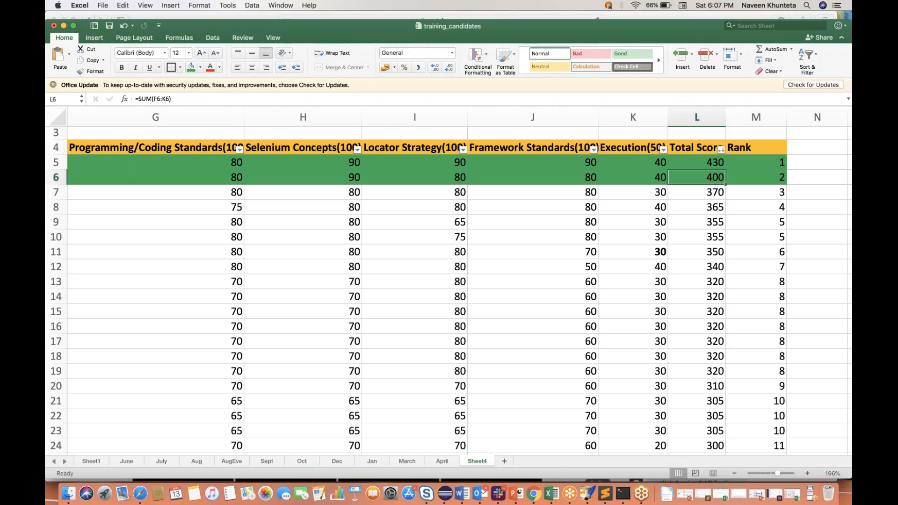
click(414, 177)
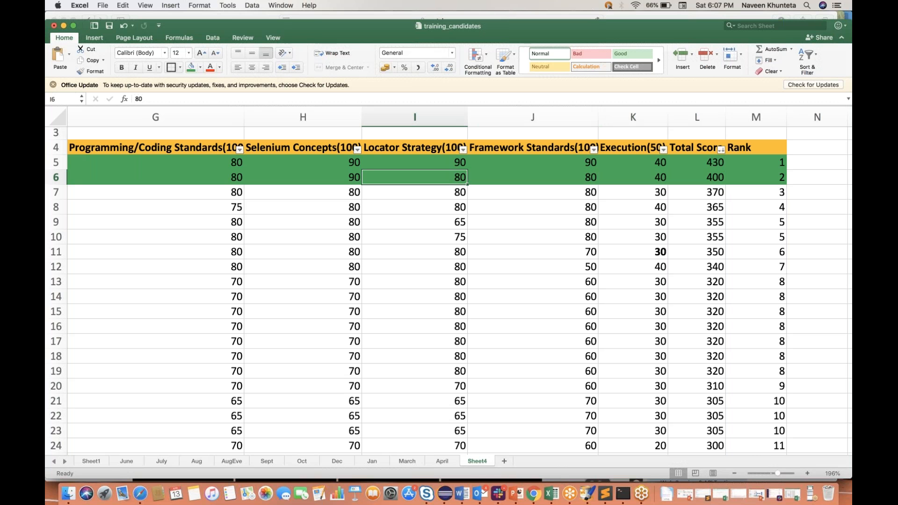
click(697, 177)
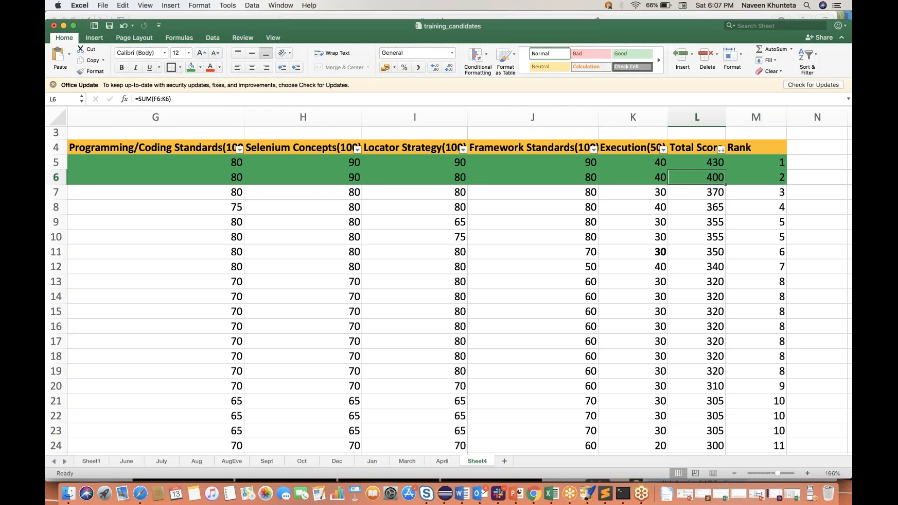
click(254, 177)
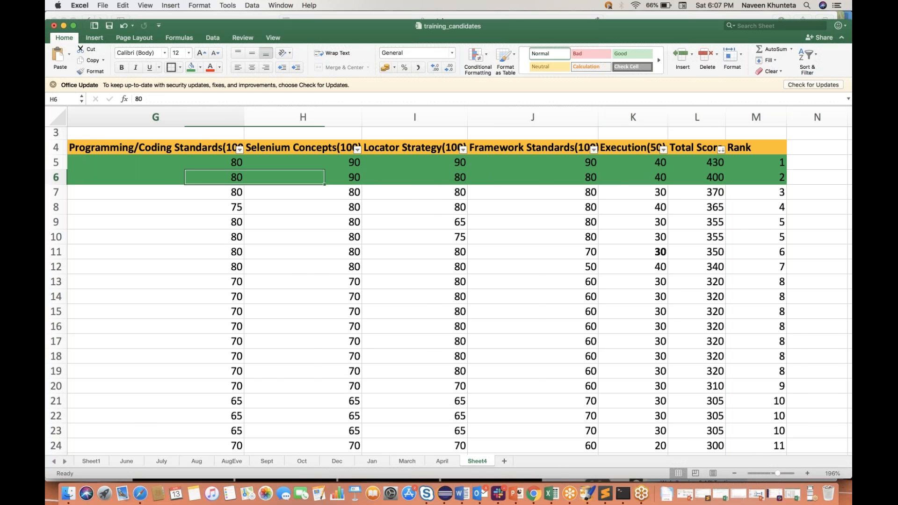
scroll(left, 3)
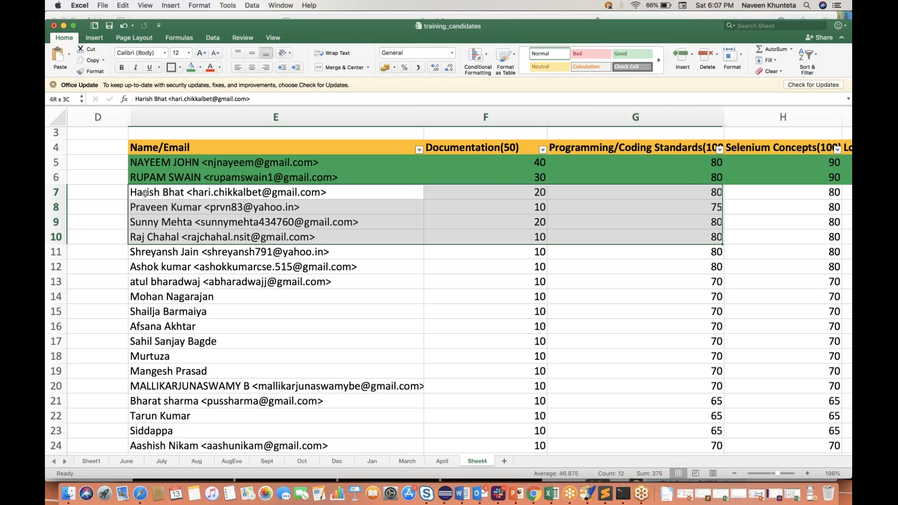
click(276, 192)
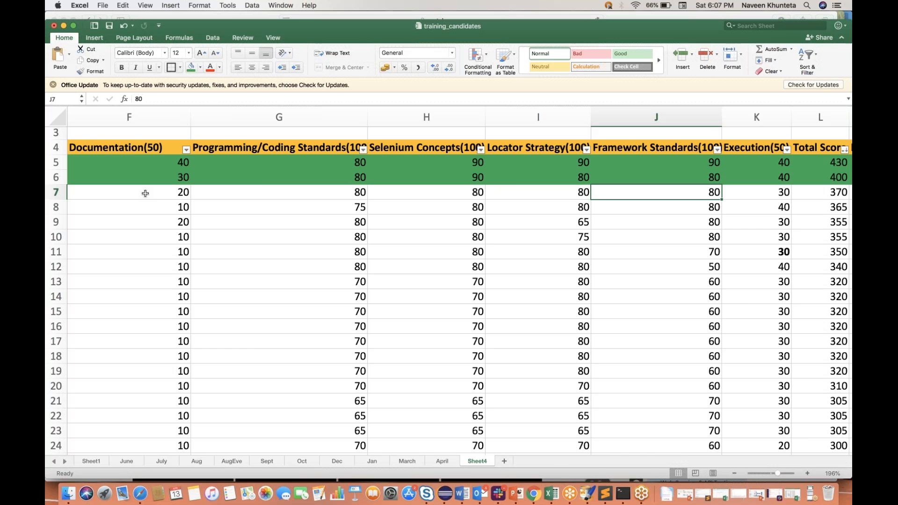
click(820, 192)
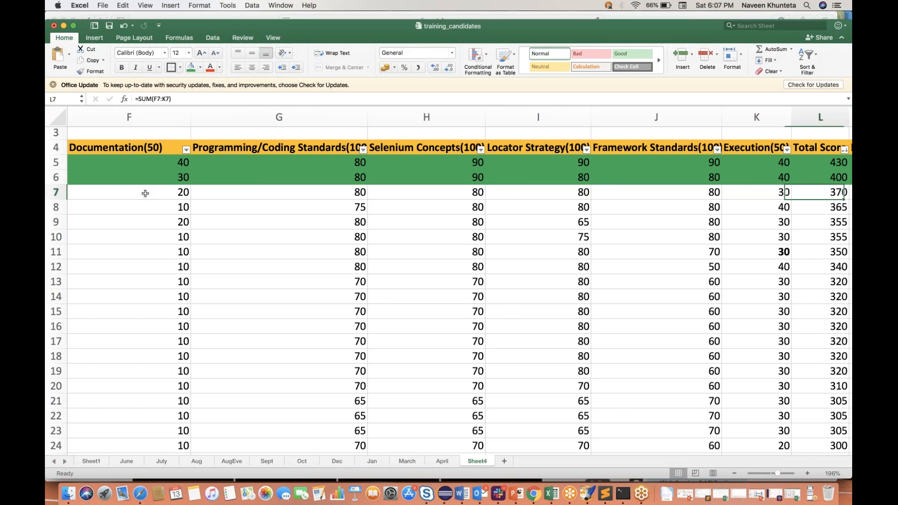
scroll(right, 3)
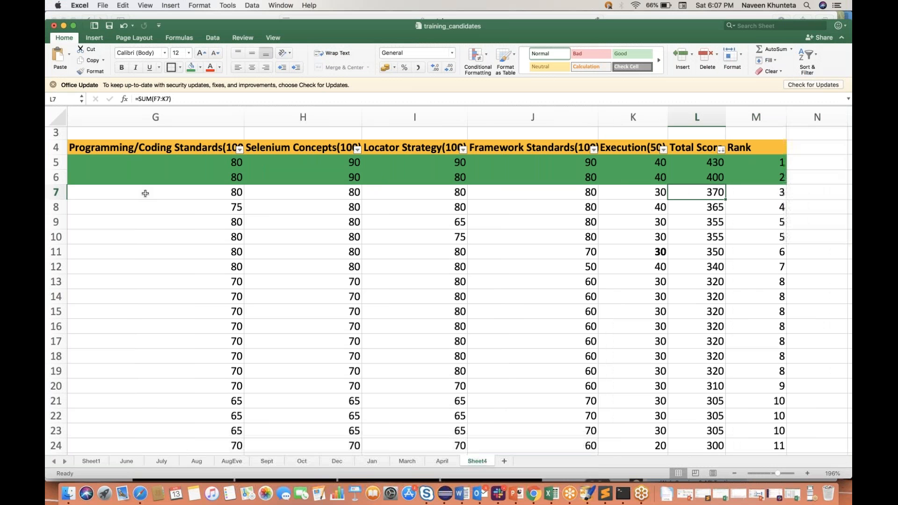
click(755, 192)
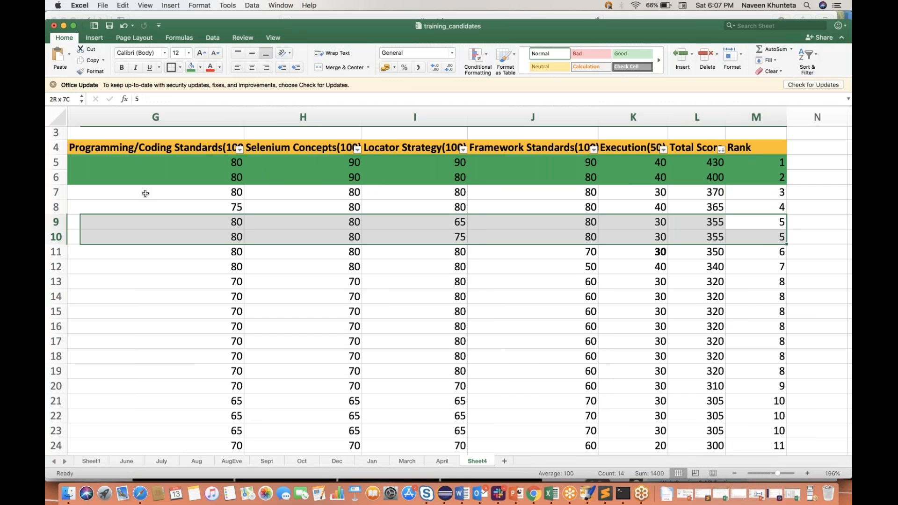
scroll(left, 3)
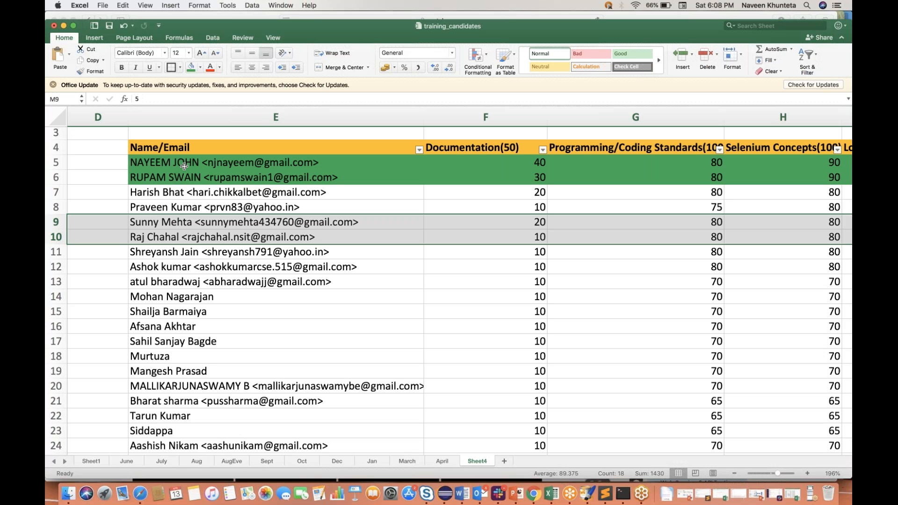
drag(275, 162, 275, 192)
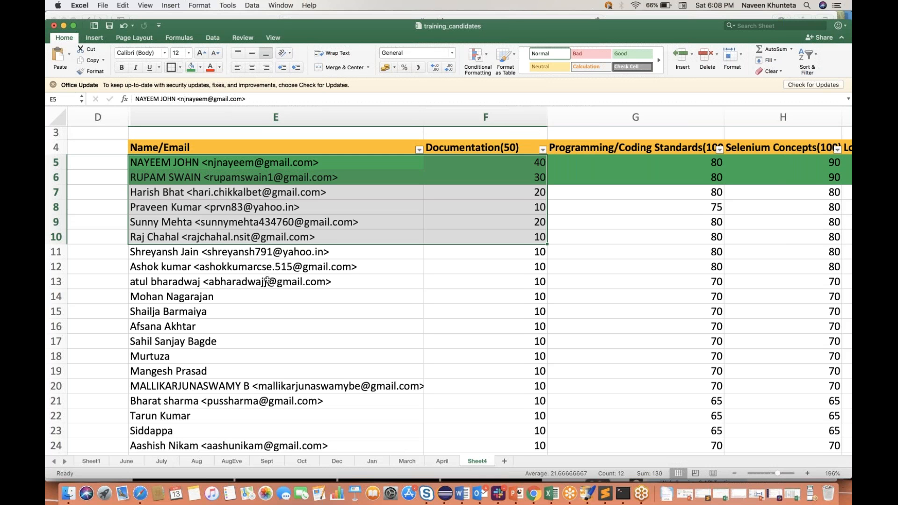
scroll(down, 3)
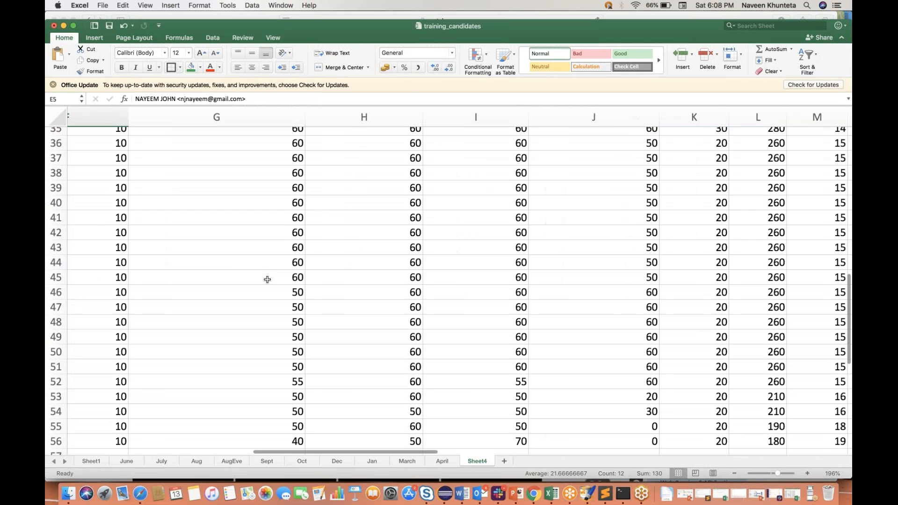
scroll(down, 3)
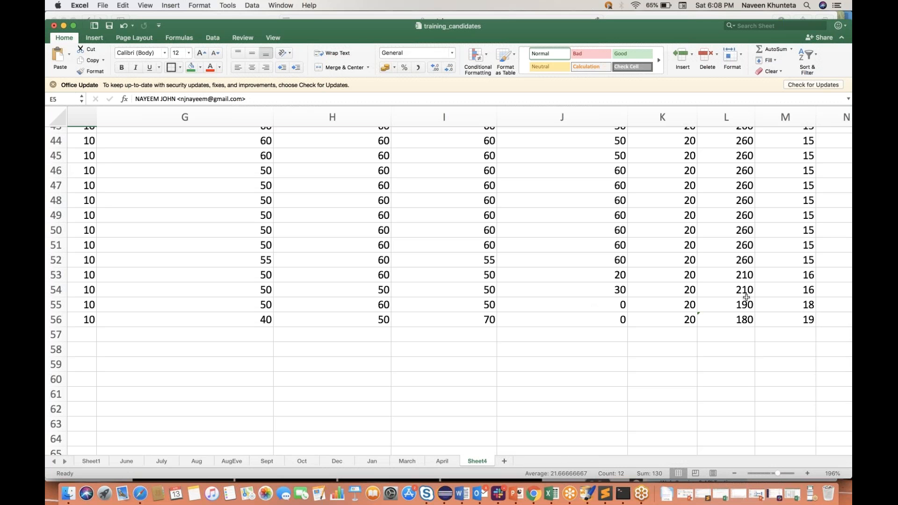
scroll(up, 3)
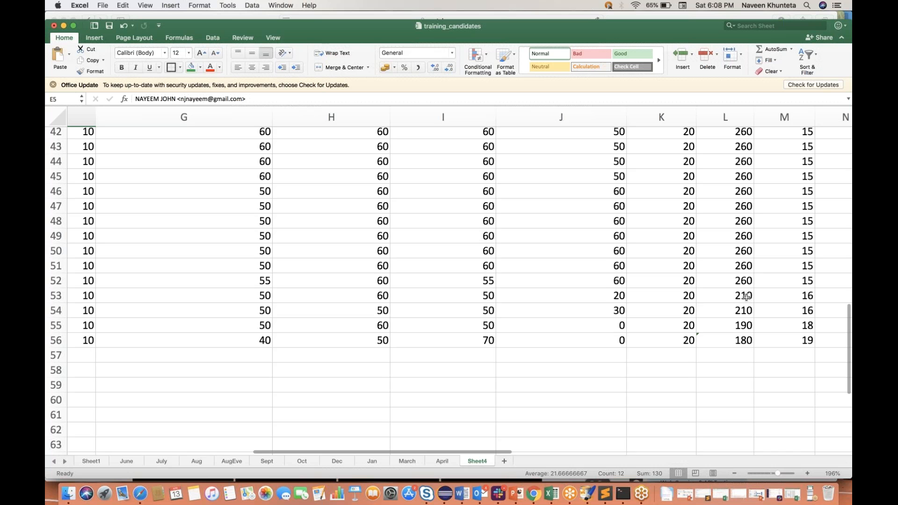
scroll(up, 3)
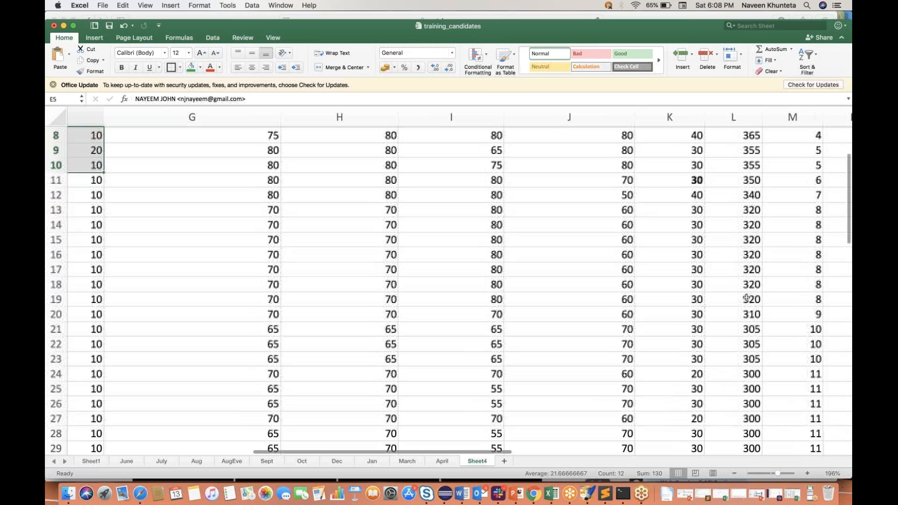
scroll(up, 3)
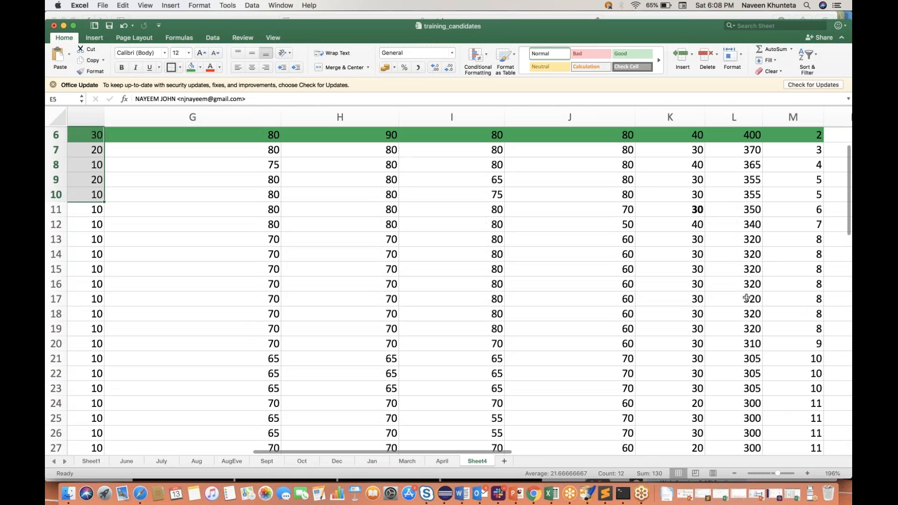
scroll(left, 3)
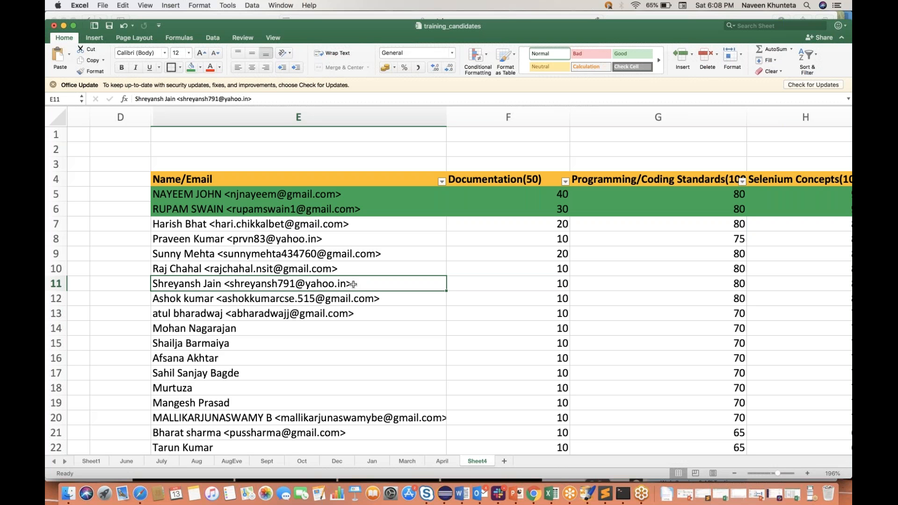
scroll(down, 3)
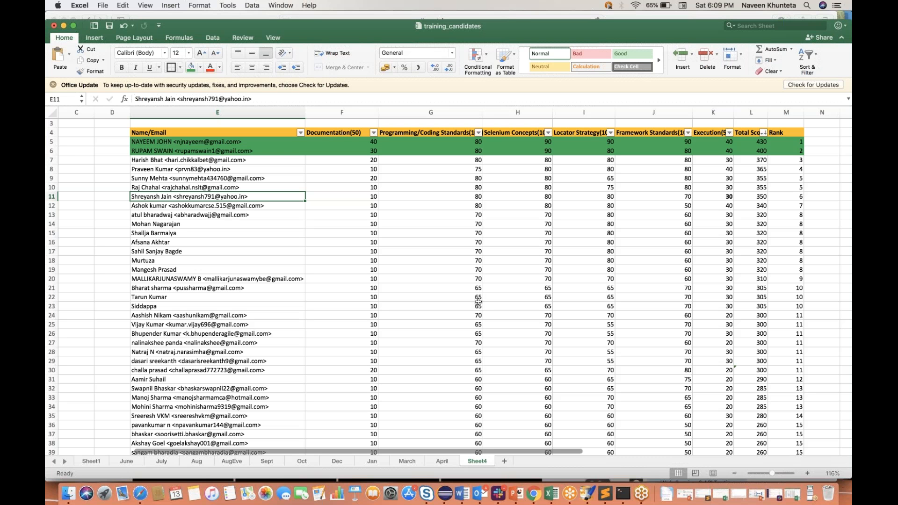
mouse_move(454, 285)
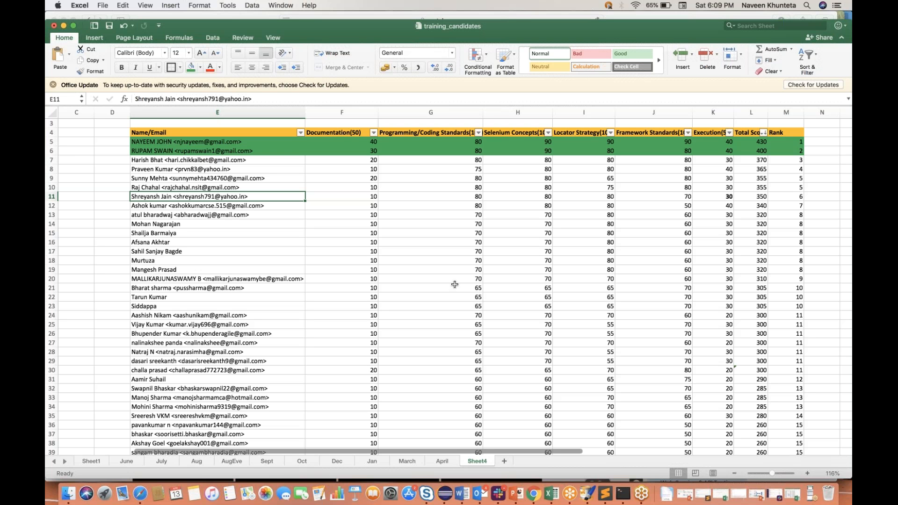
mouse_move(268, 222)
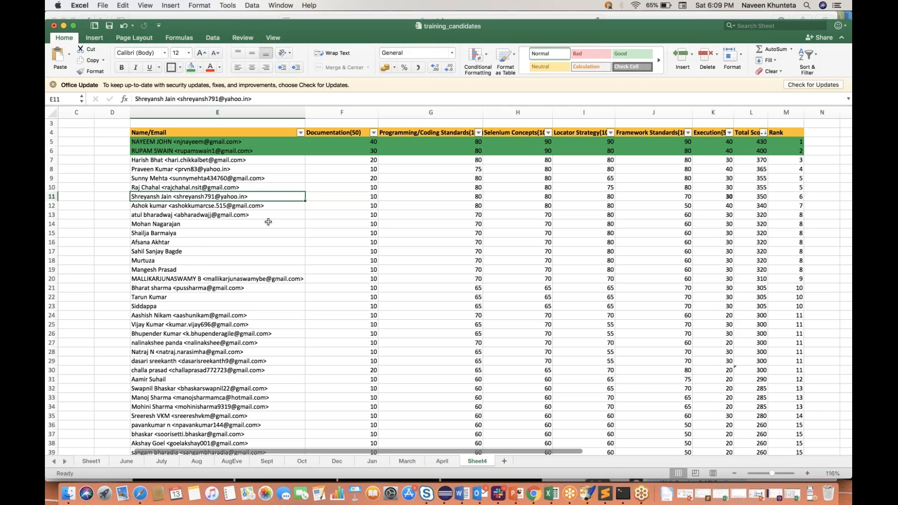
mouse_move(176, 292)
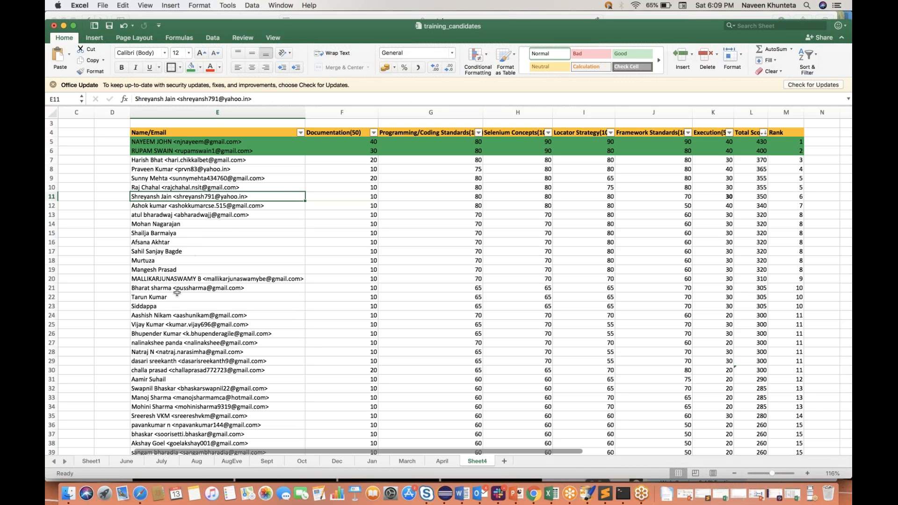
click(149, 297)
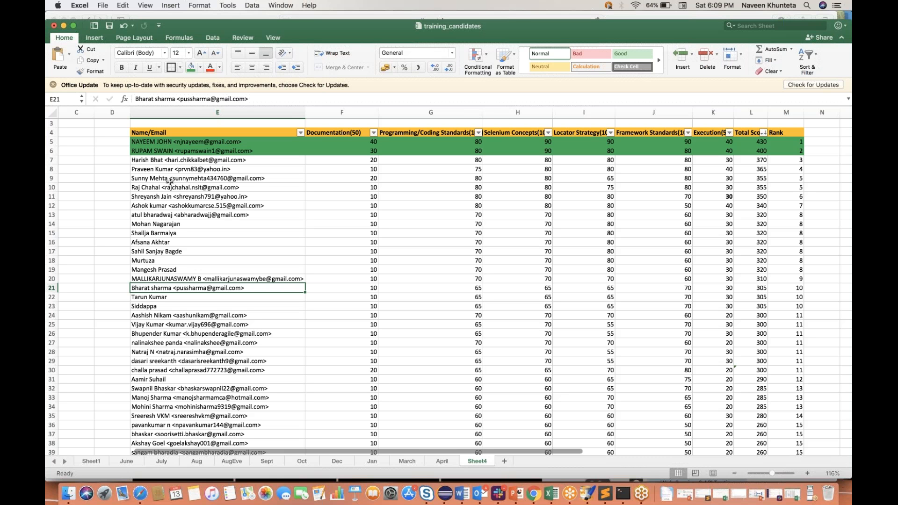
mouse_move(260, 219)
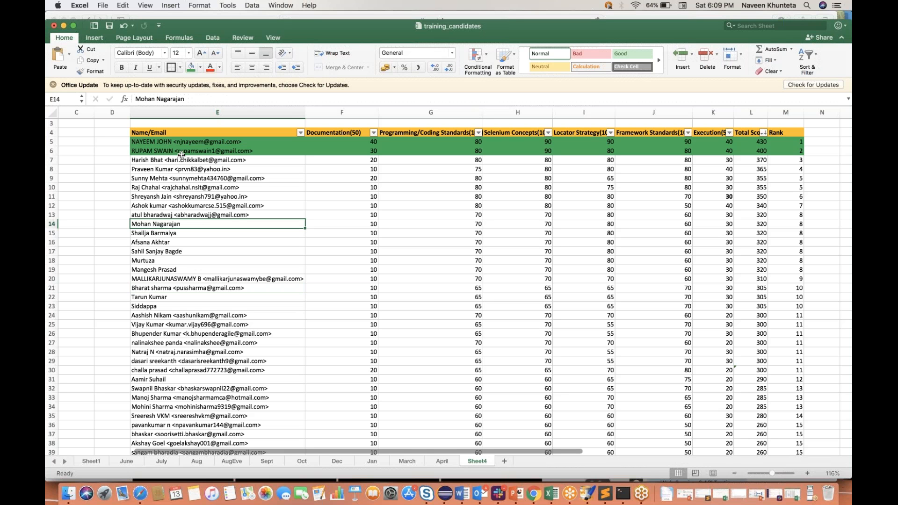
drag(217, 141, 217, 151)
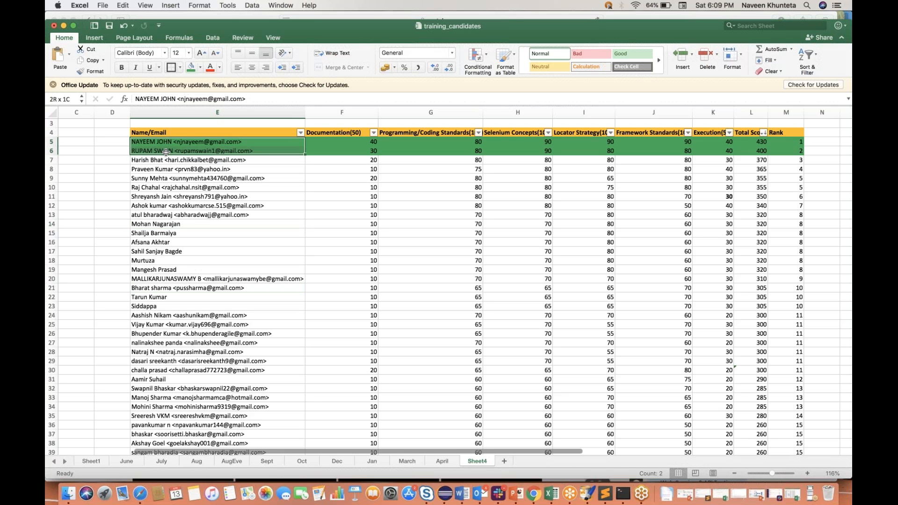
click(217, 178)
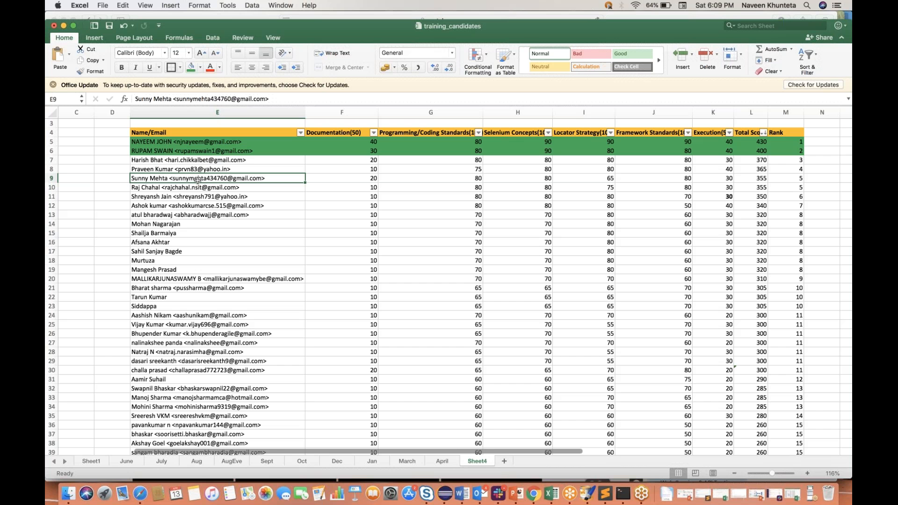
click(217, 141)
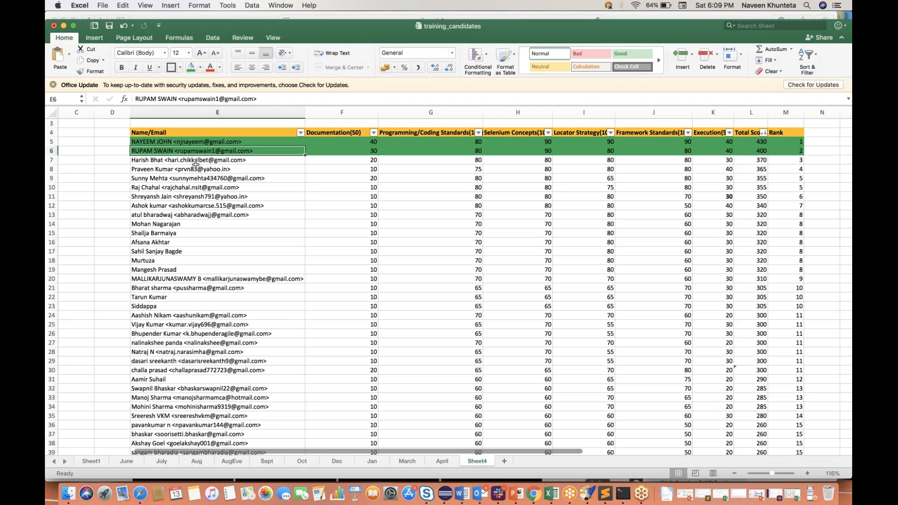
mouse_move(232, 204)
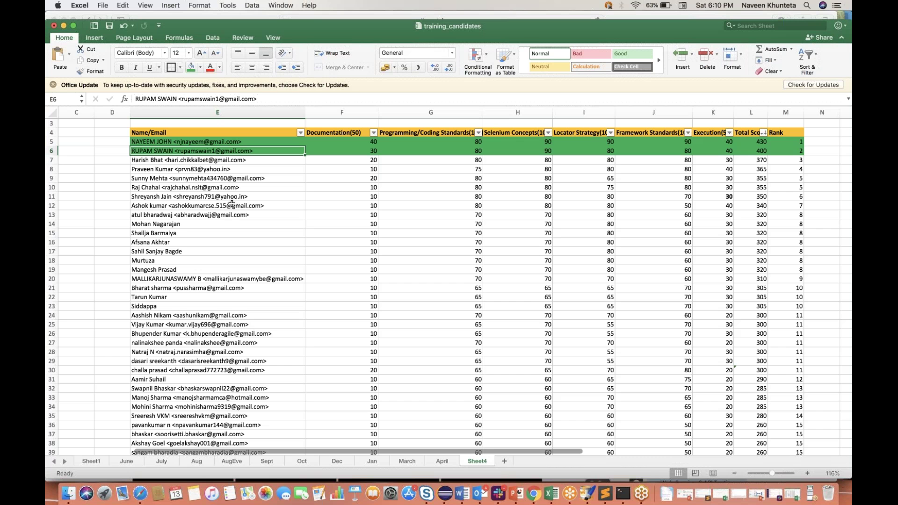
mouse_move(184, 360)
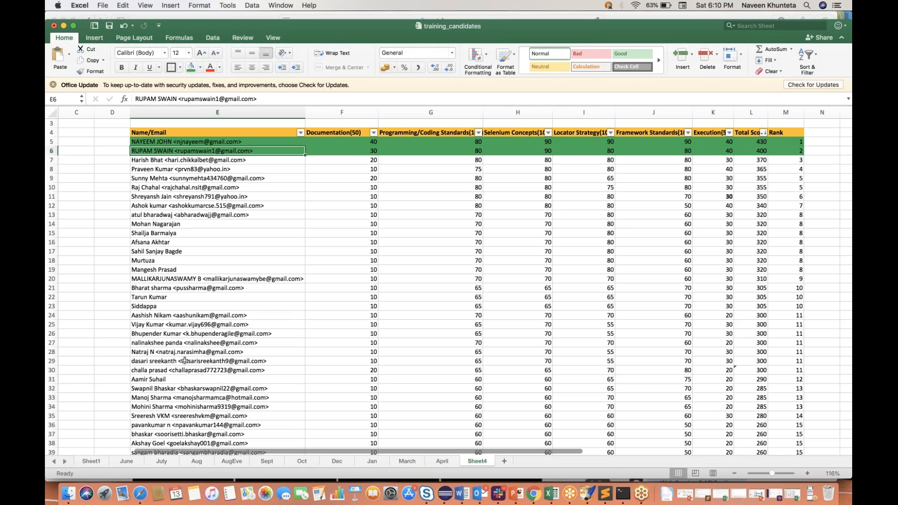
click(583, 352)
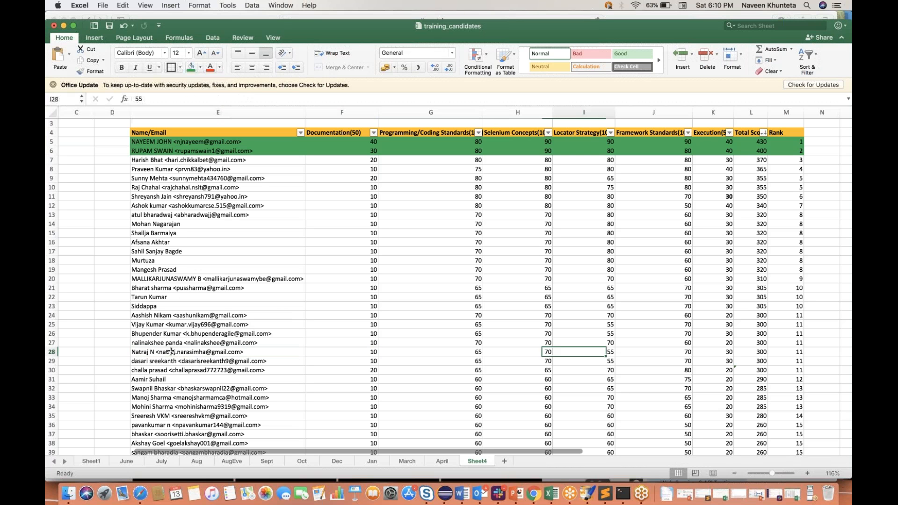
click(342, 352)
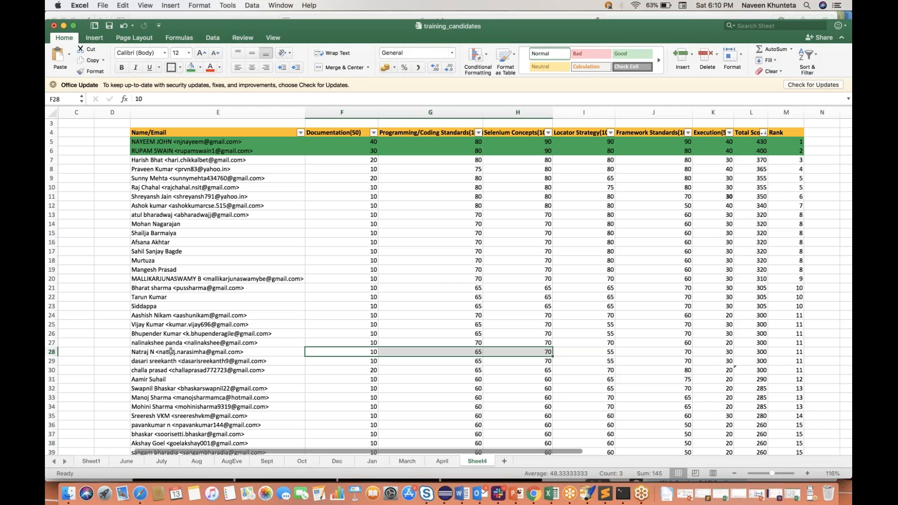
mouse_move(592, 390)
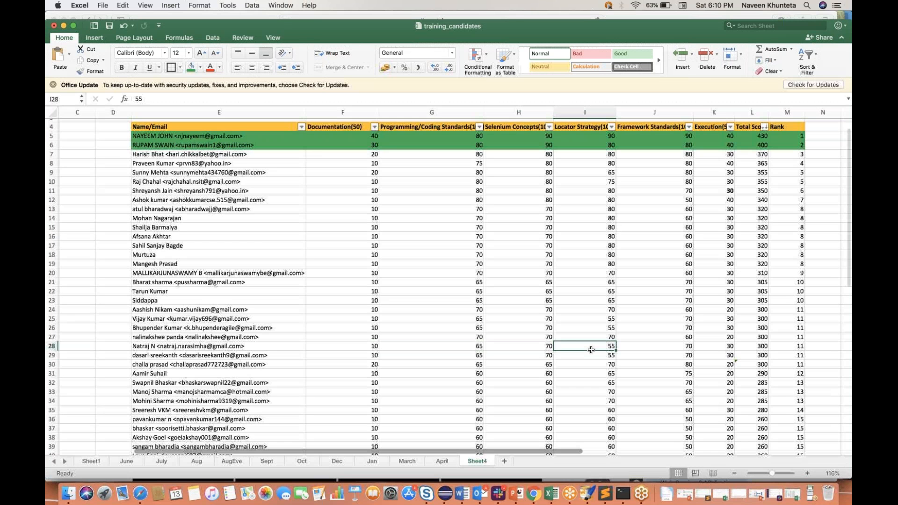
scroll(up, 3)
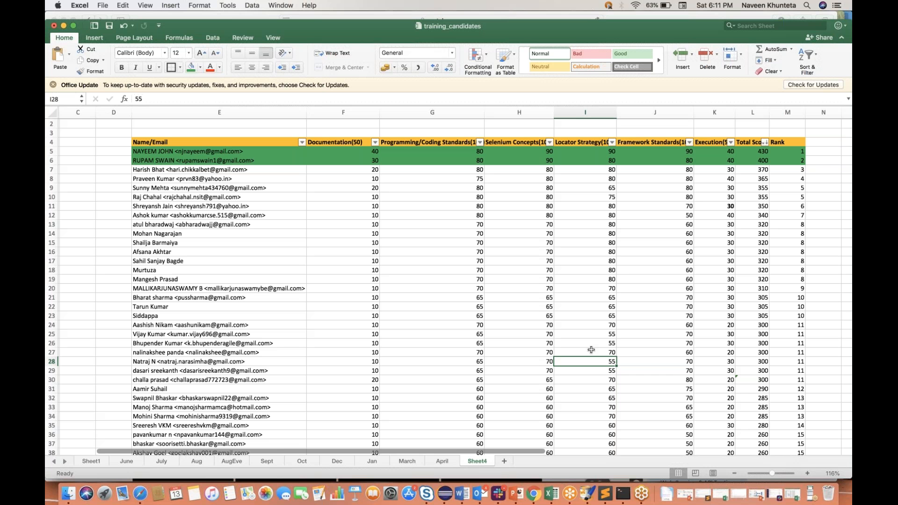
mouse_move(460, 253)
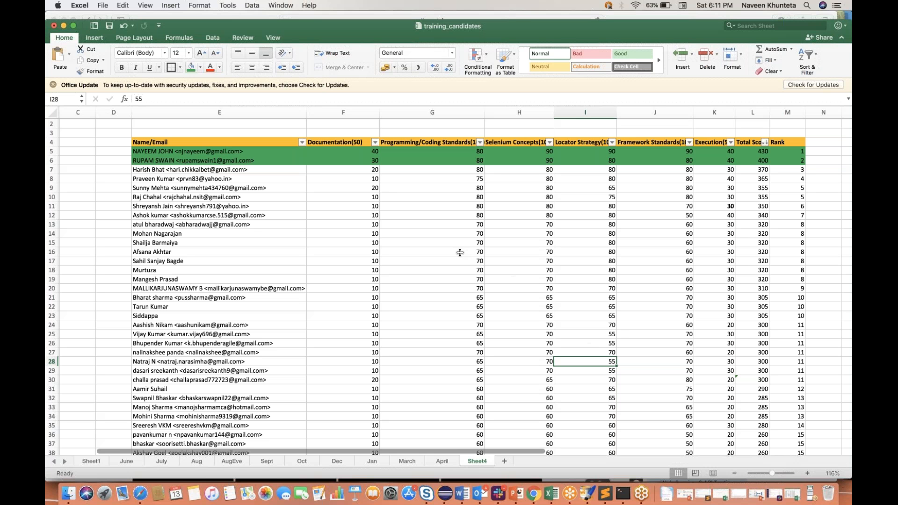
mouse_move(673, 230)
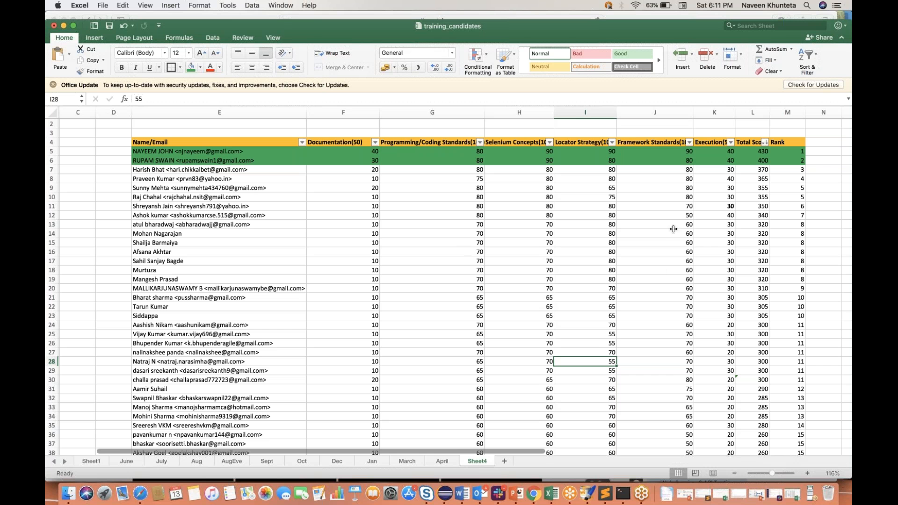
mouse_move(656, 271)
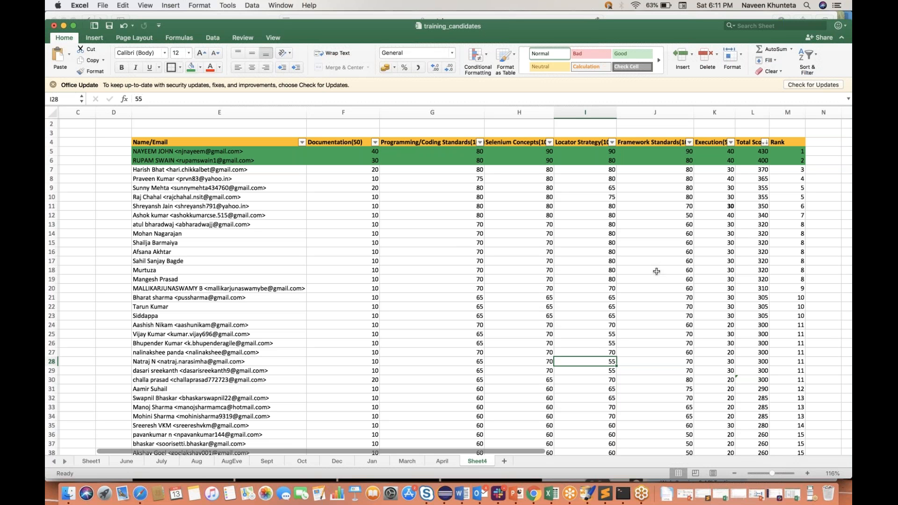
mouse_move(498, 285)
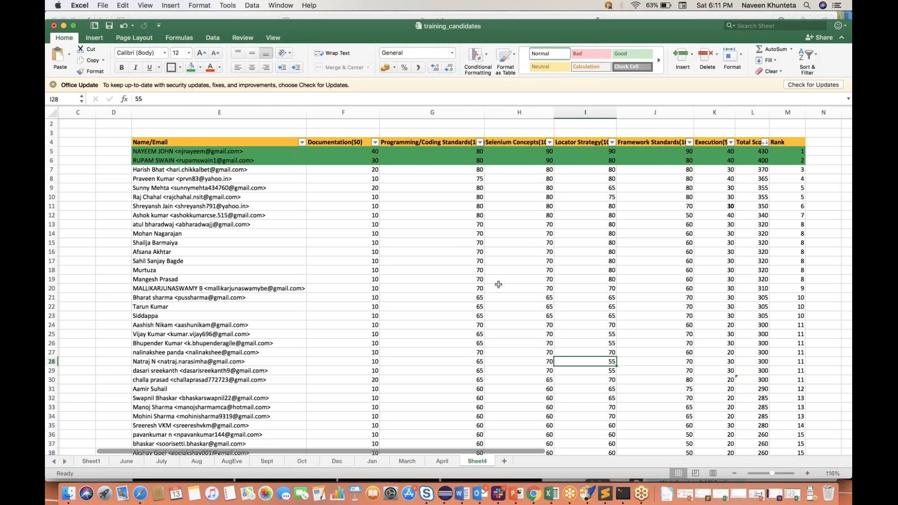
mouse_move(729, 320)
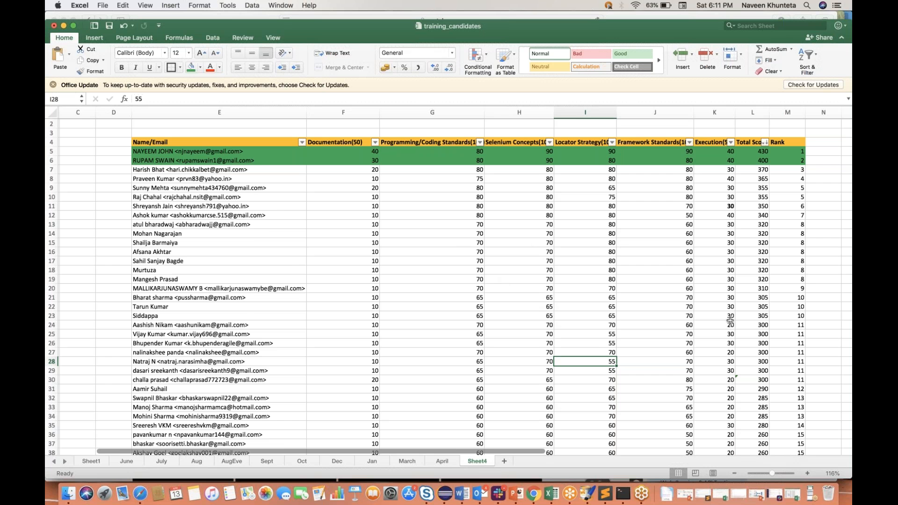
scroll(down, 3)
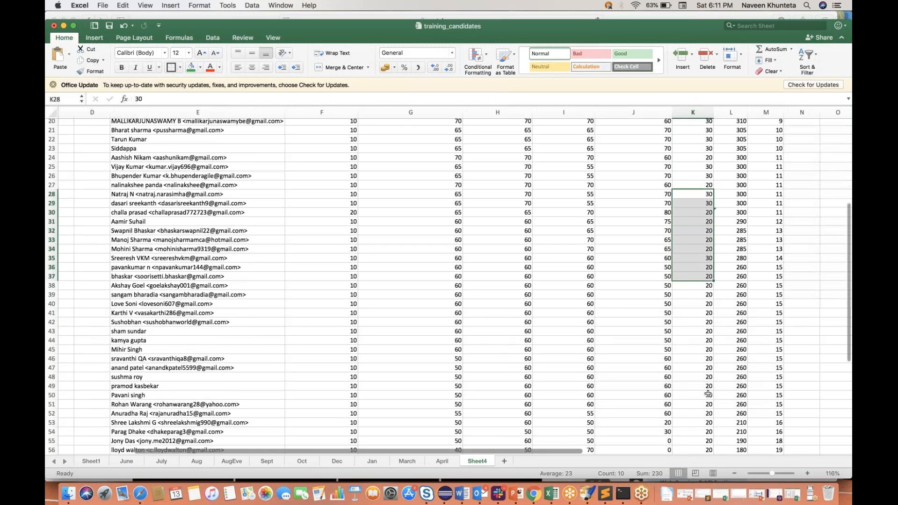
scroll(up, 3)
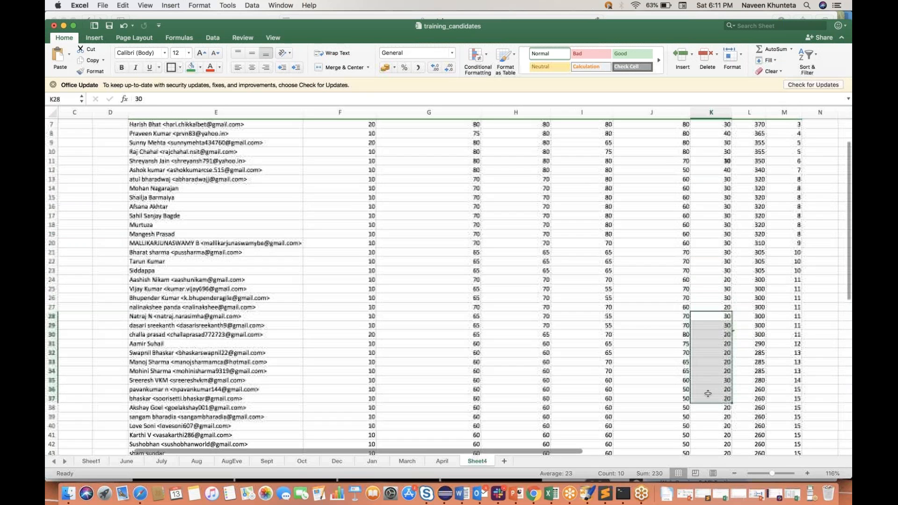
scroll(up, 3)
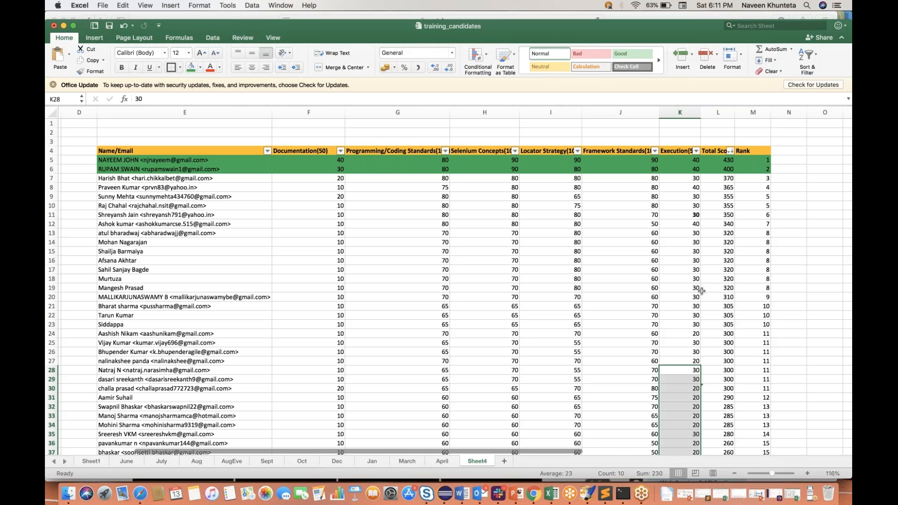
mouse_move(174, 447)
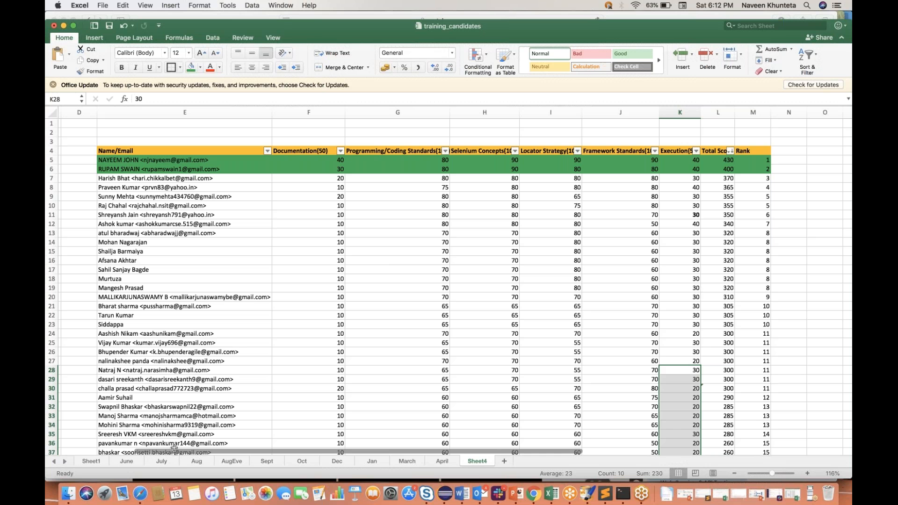
mouse_move(140, 492)
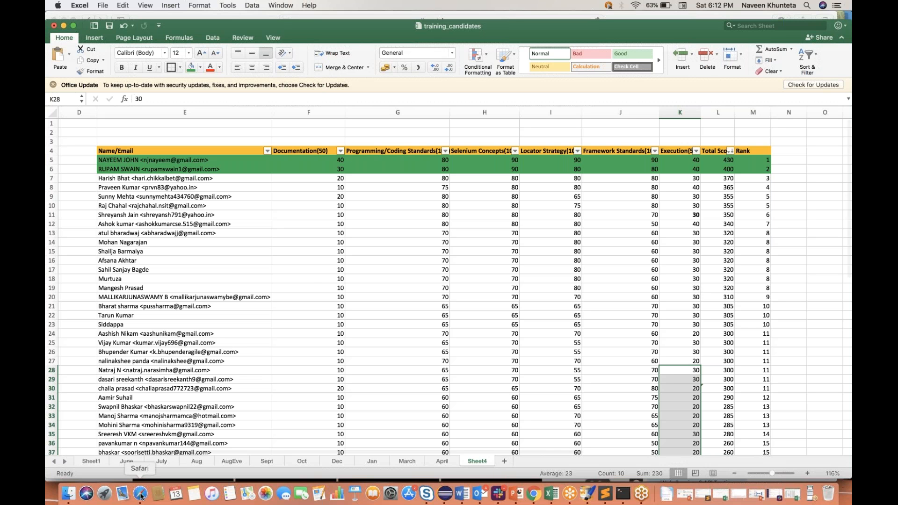
mouse_move(308, 282)
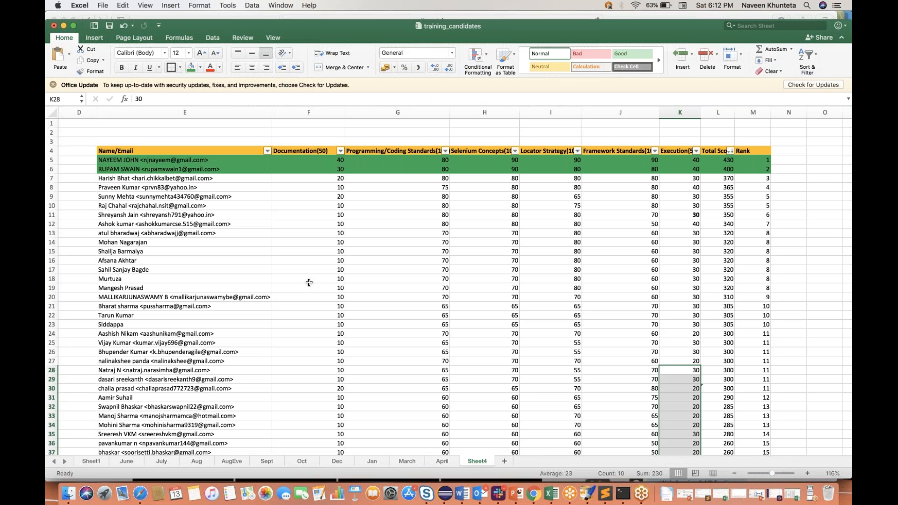
mouse_move(141, 492)
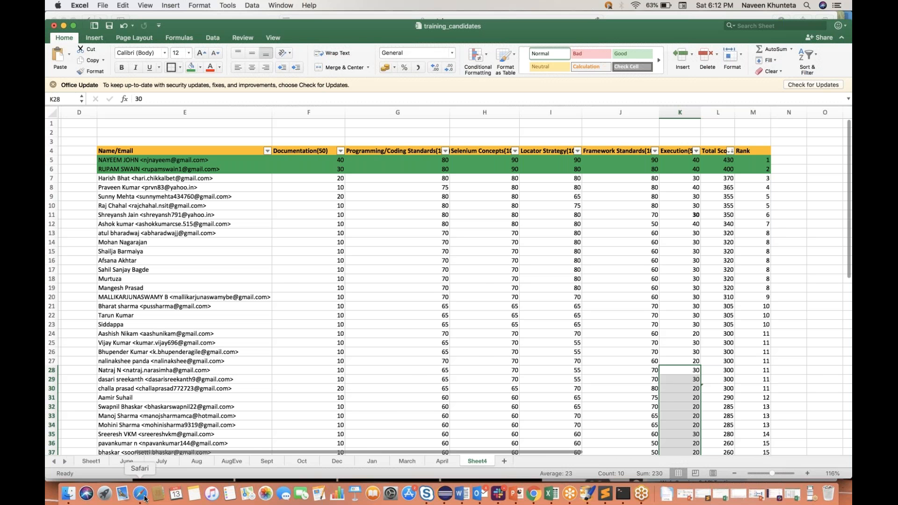
Step: Return to Safari's YouTube channel Videos page, led by the Selenium Coding Challenge video
click(140, 493)
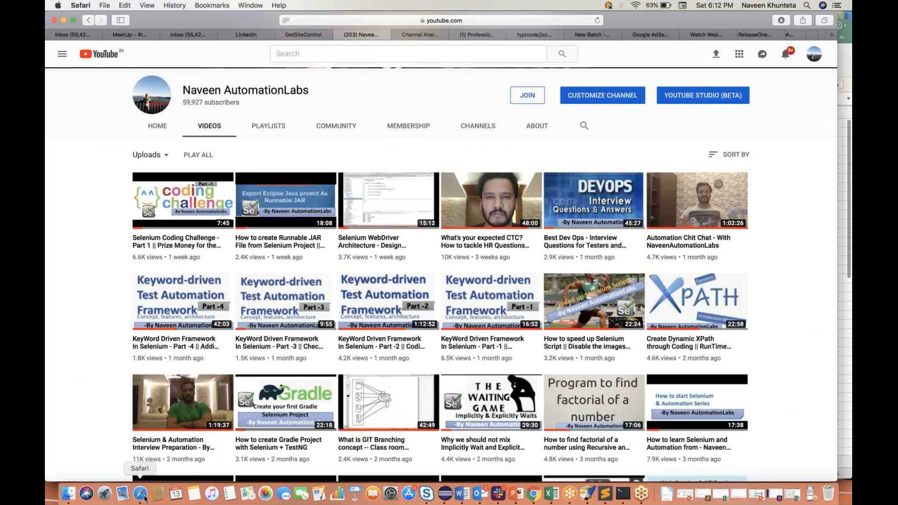
scroll(up, 3)
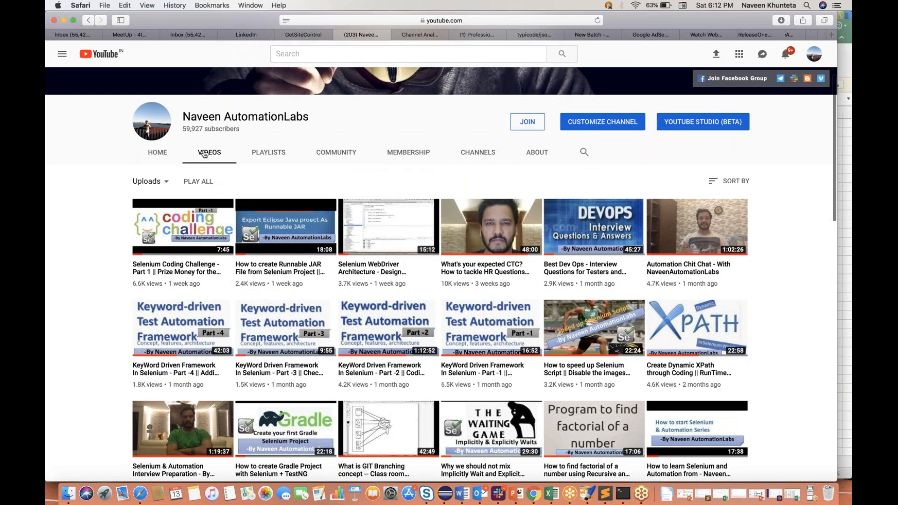
mouse_move(100, 258)
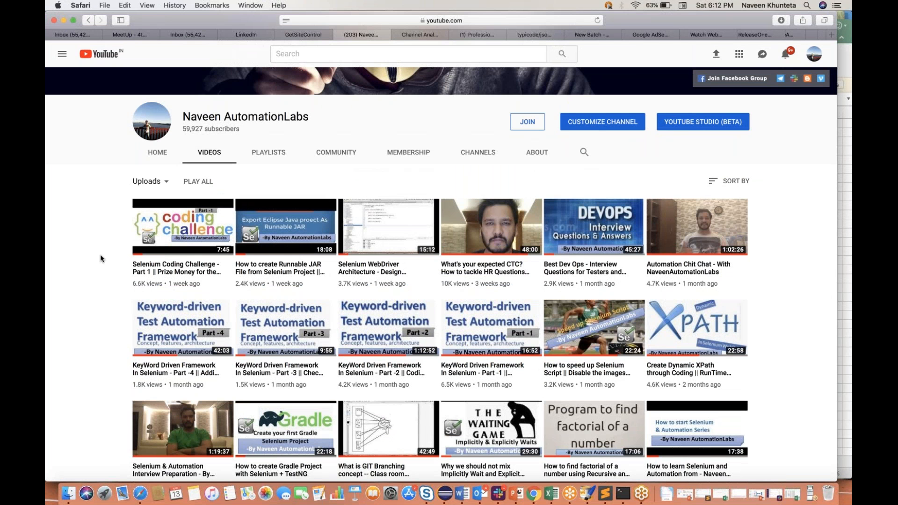
mouse_move(618, 366)
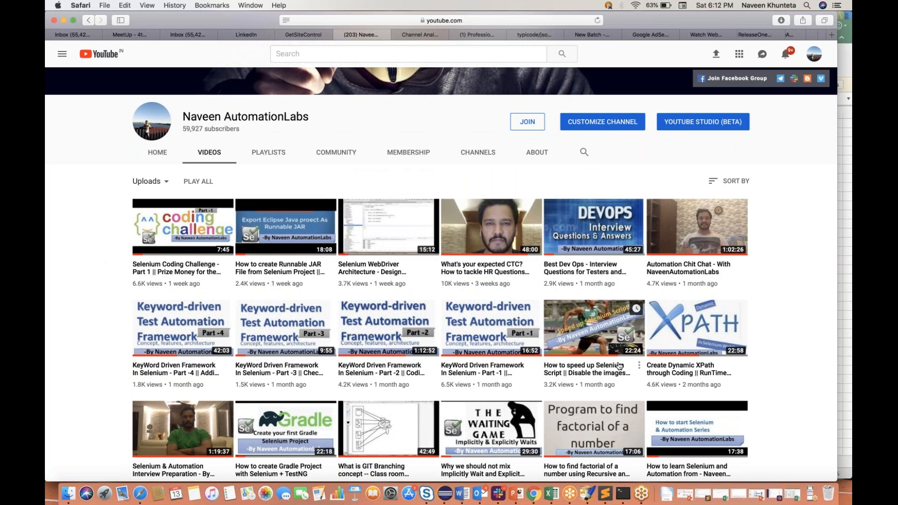